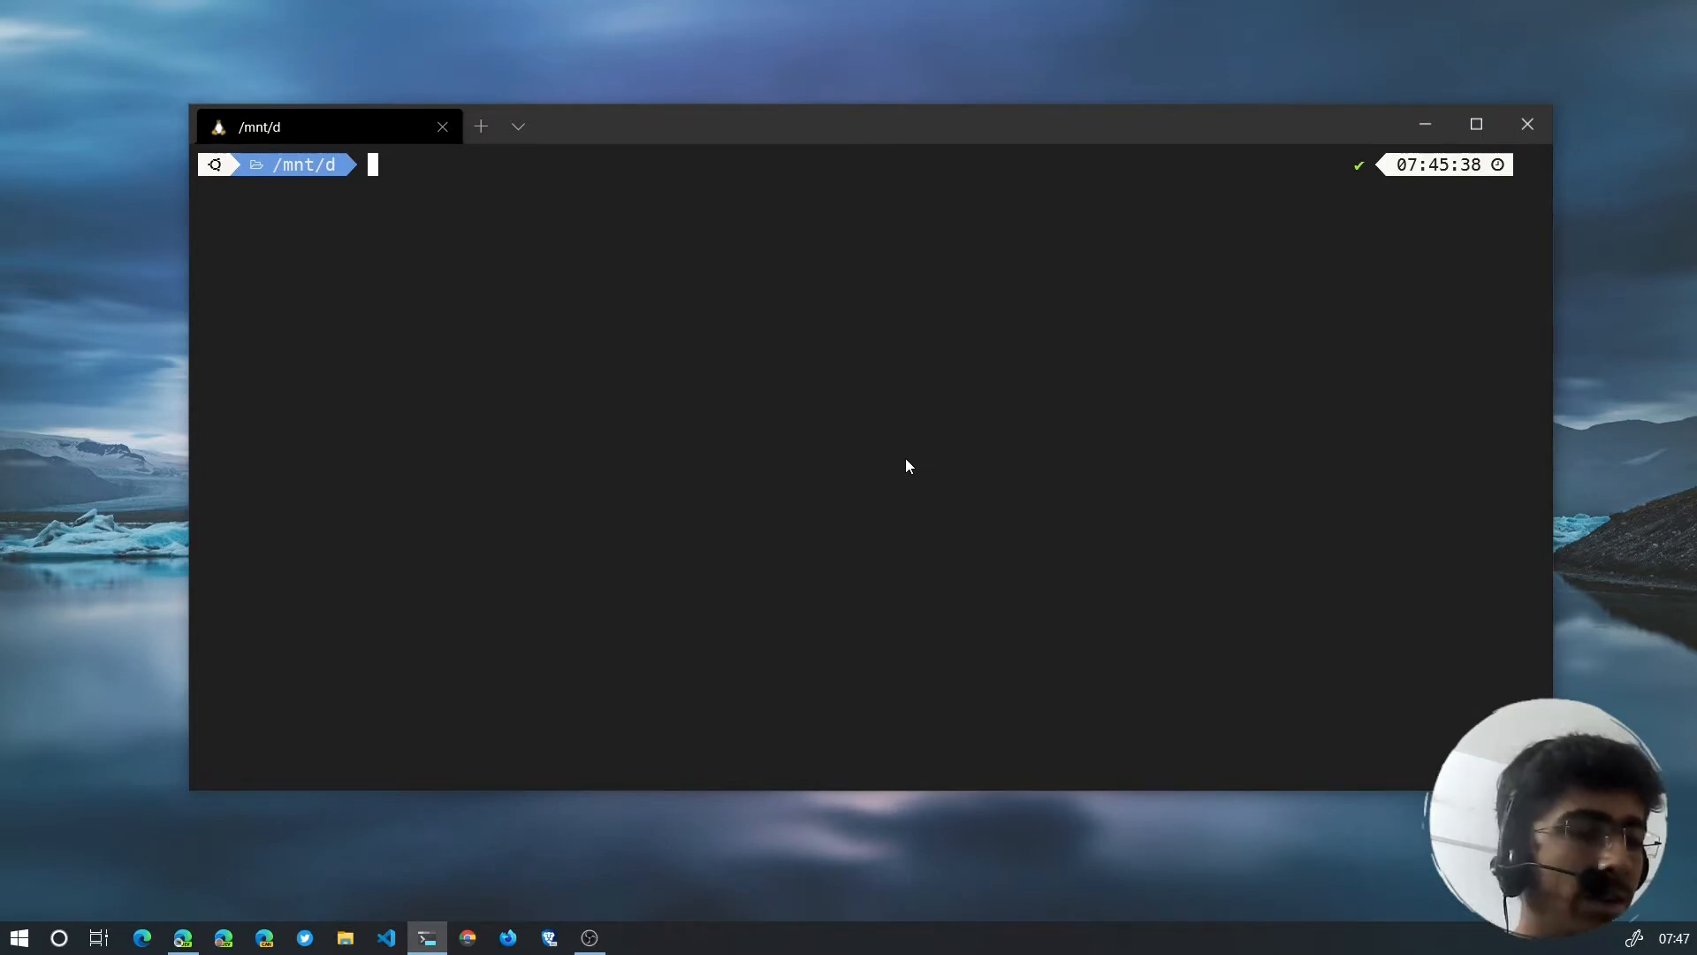
# Maximise the terminal and change directory into the React/delete_me project folder on drive D.
pyautogui.write('npx create-react-app quiz-app --template typescript')
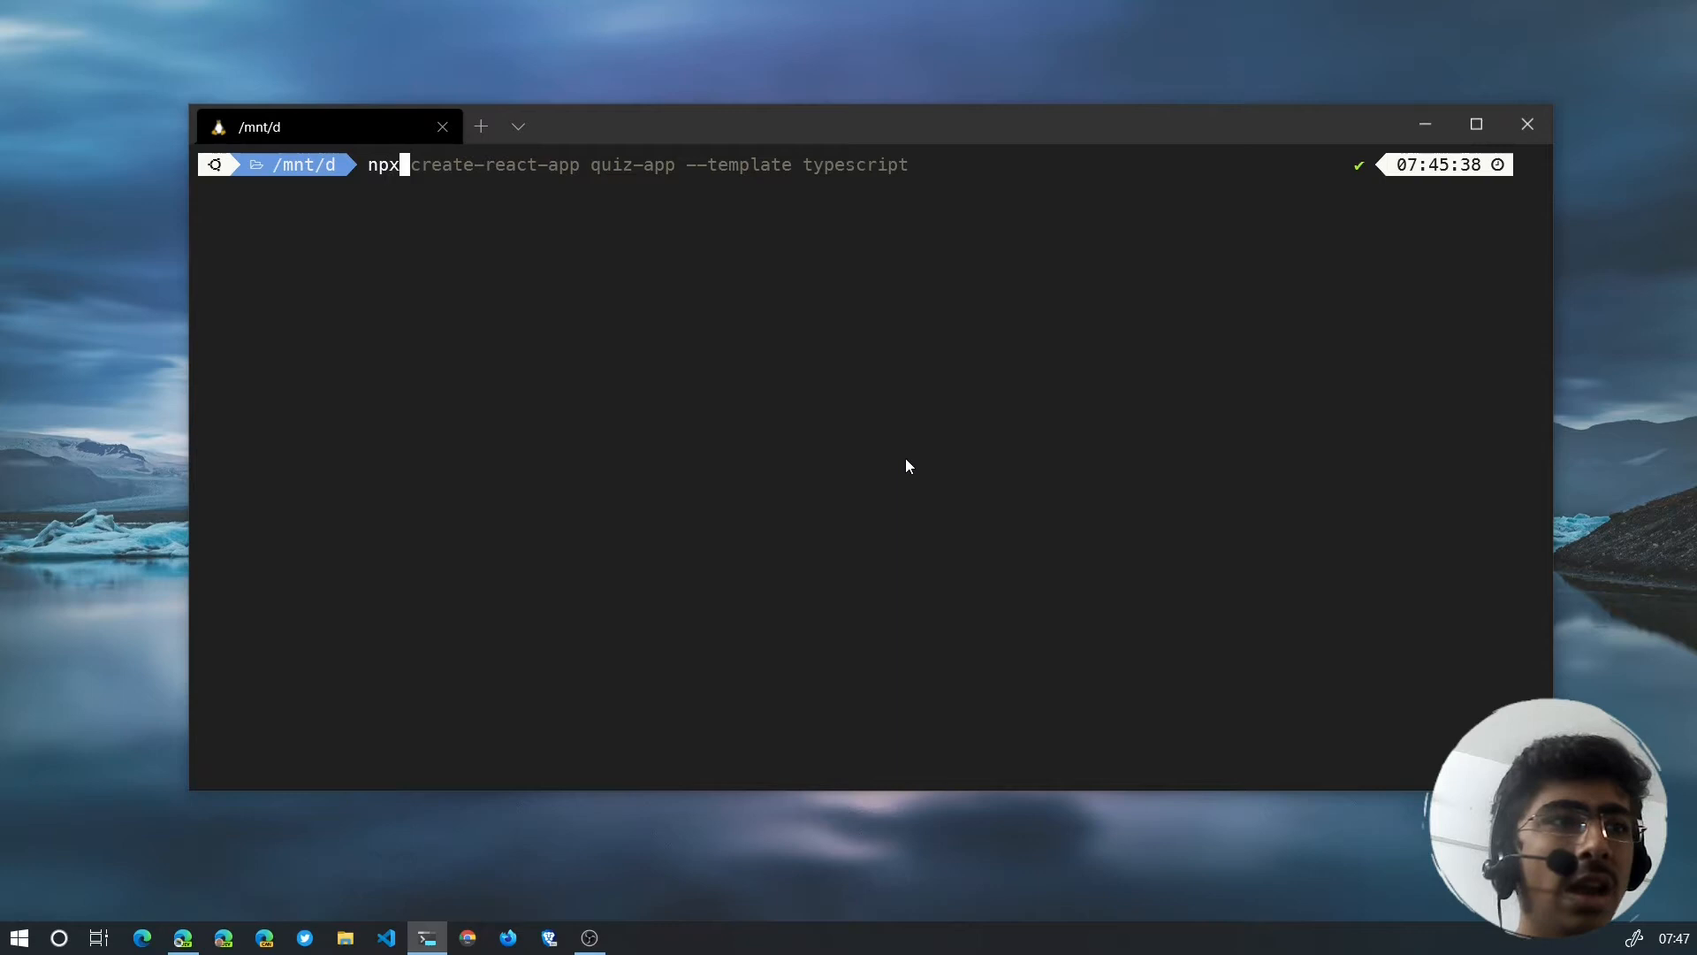
pyautogui.click(1475, 124)
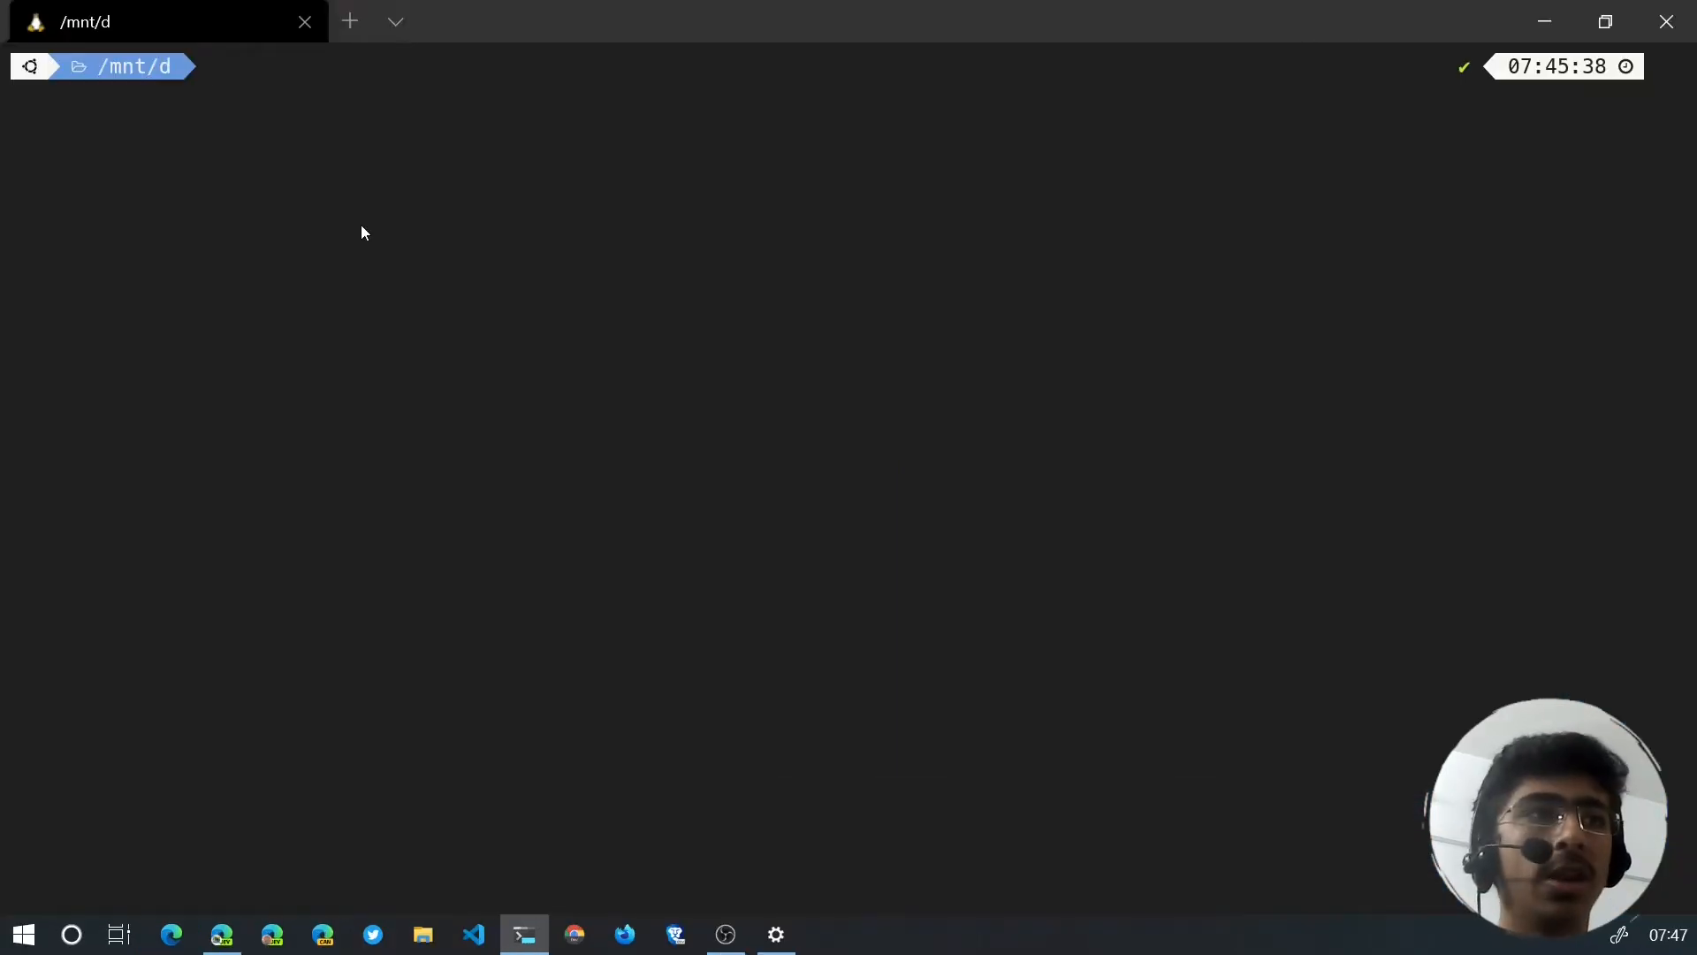
pyautogui.write('code .')
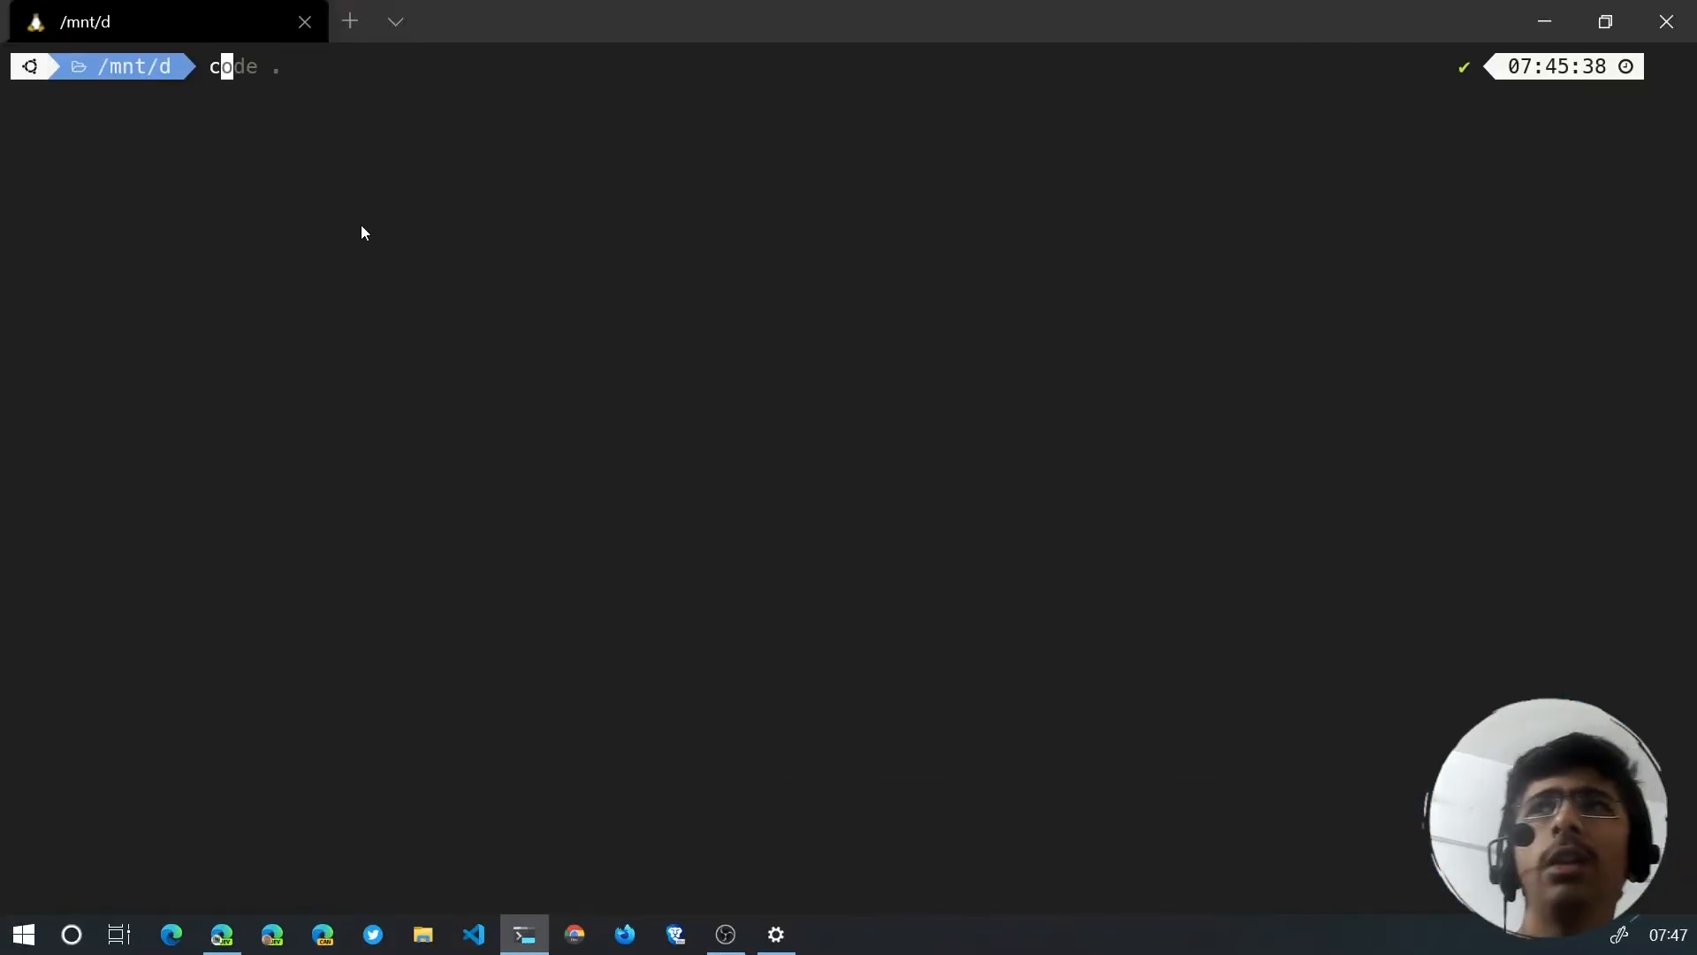
pyautogui.write('cd quiz-app')
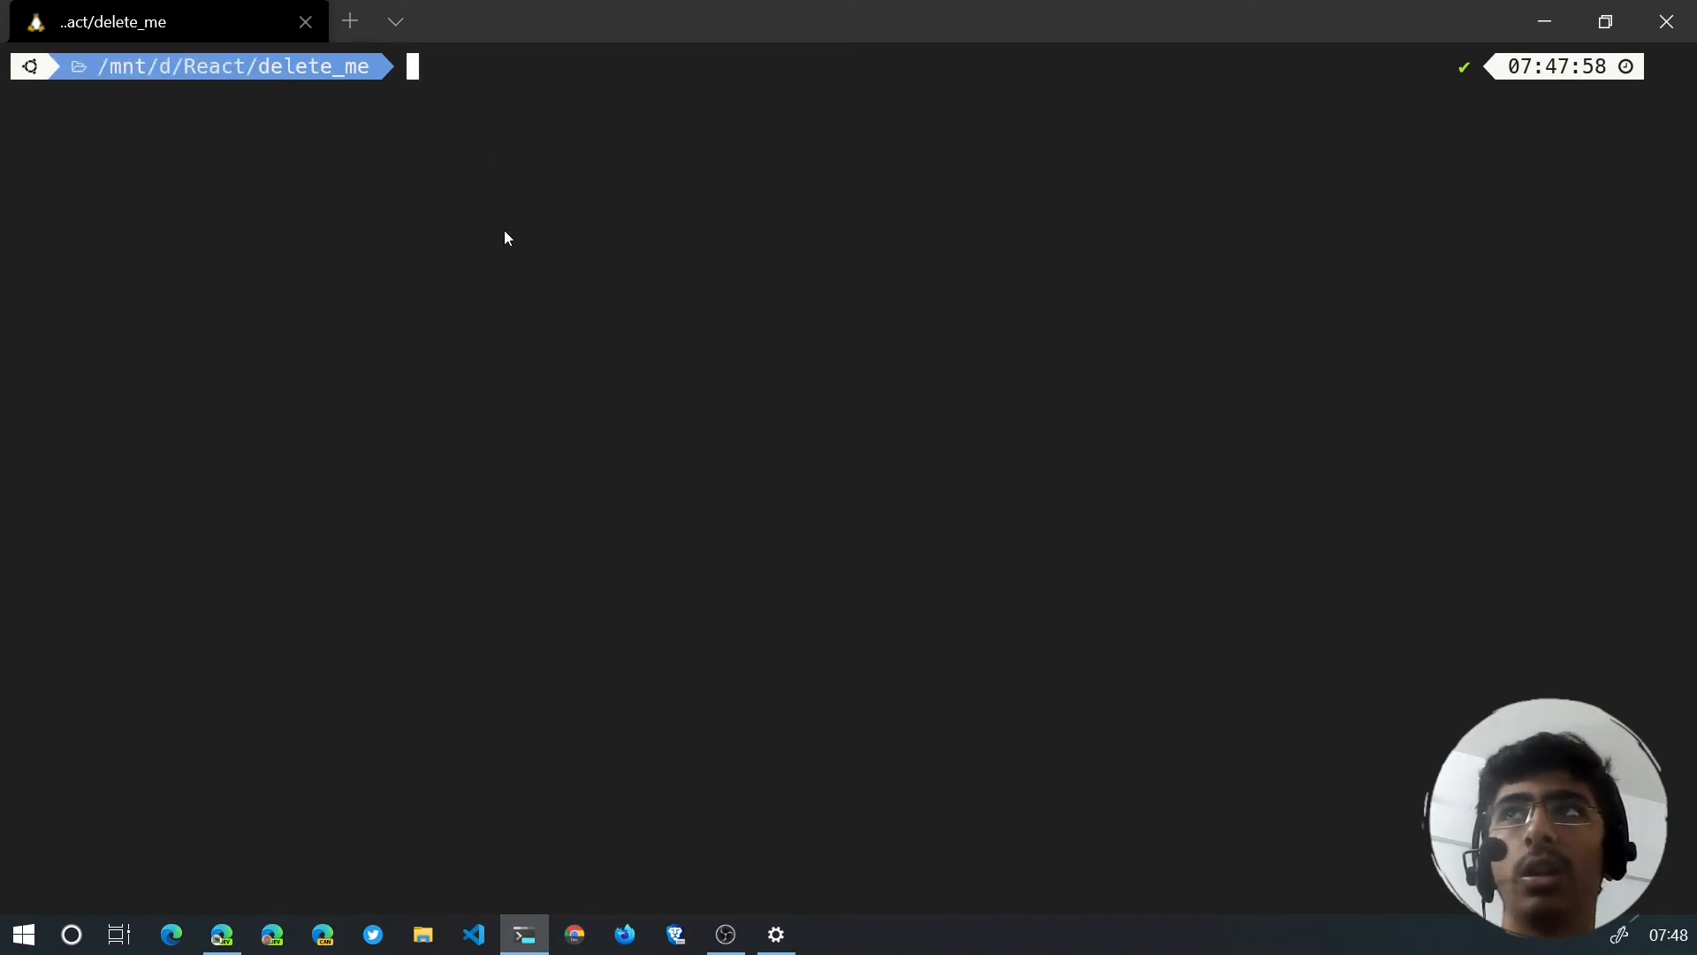
pyautogui.moveTo(208, 458)
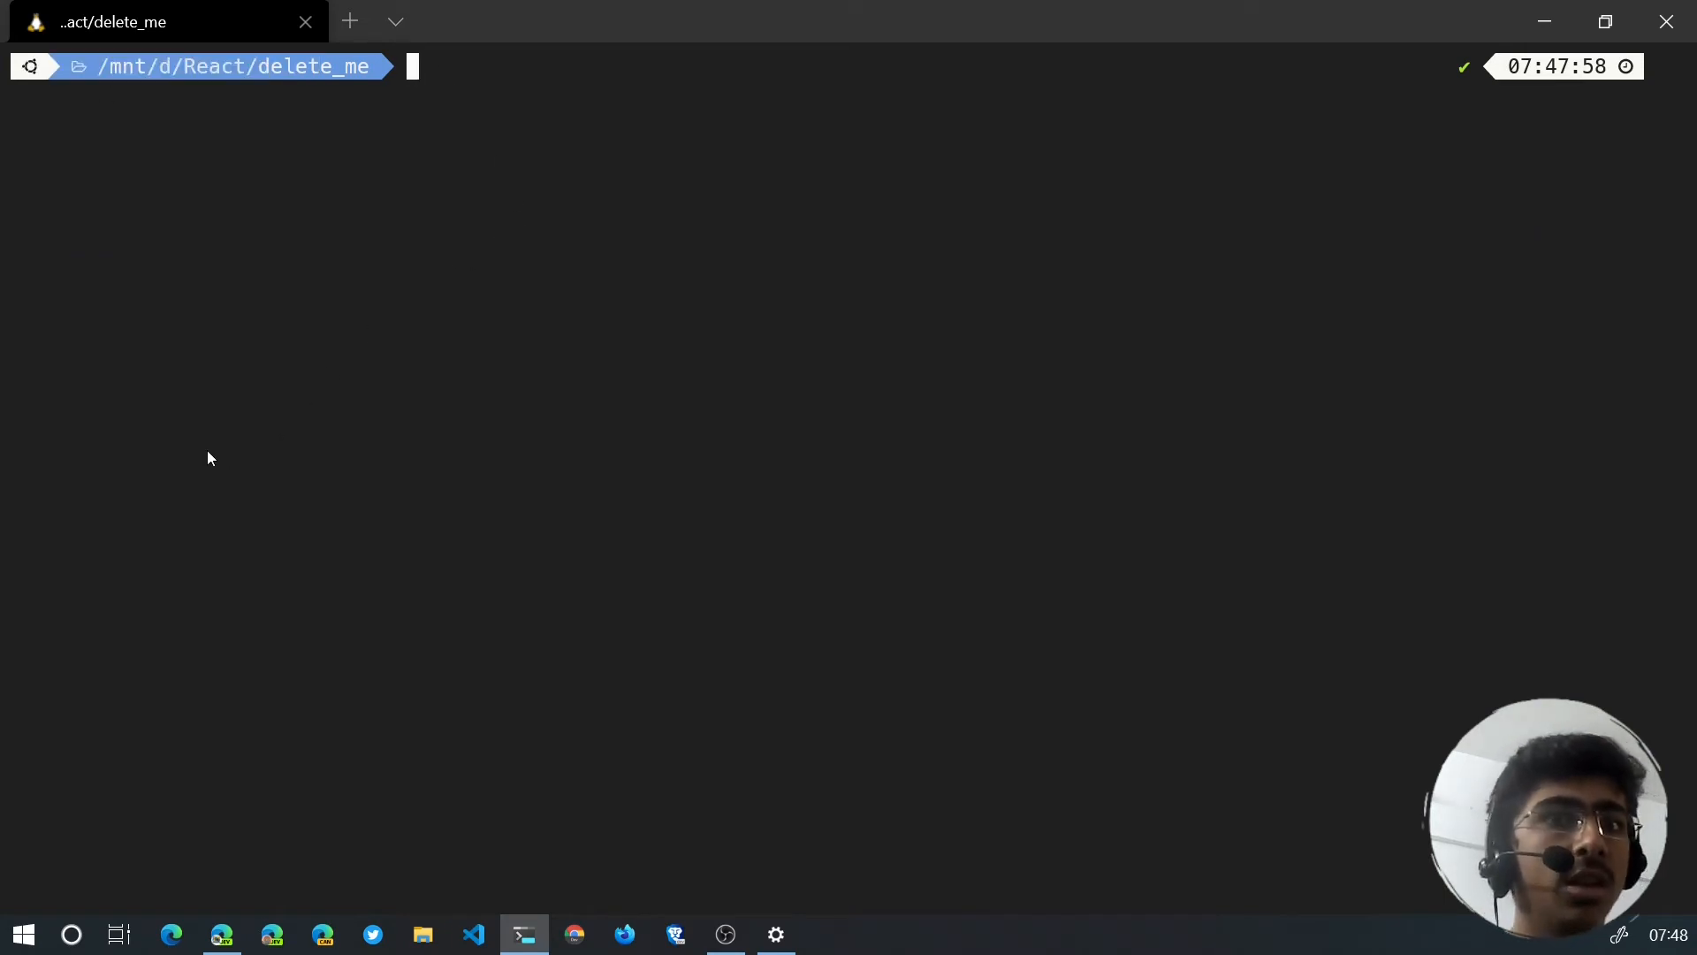
# Run npx create-react-app my-app-js --template cra-template-pwa, abort it with Ctrl+C, and switch to File Explorer.
pyautogui.write('npx create-react-app quiz-app --template typescript')
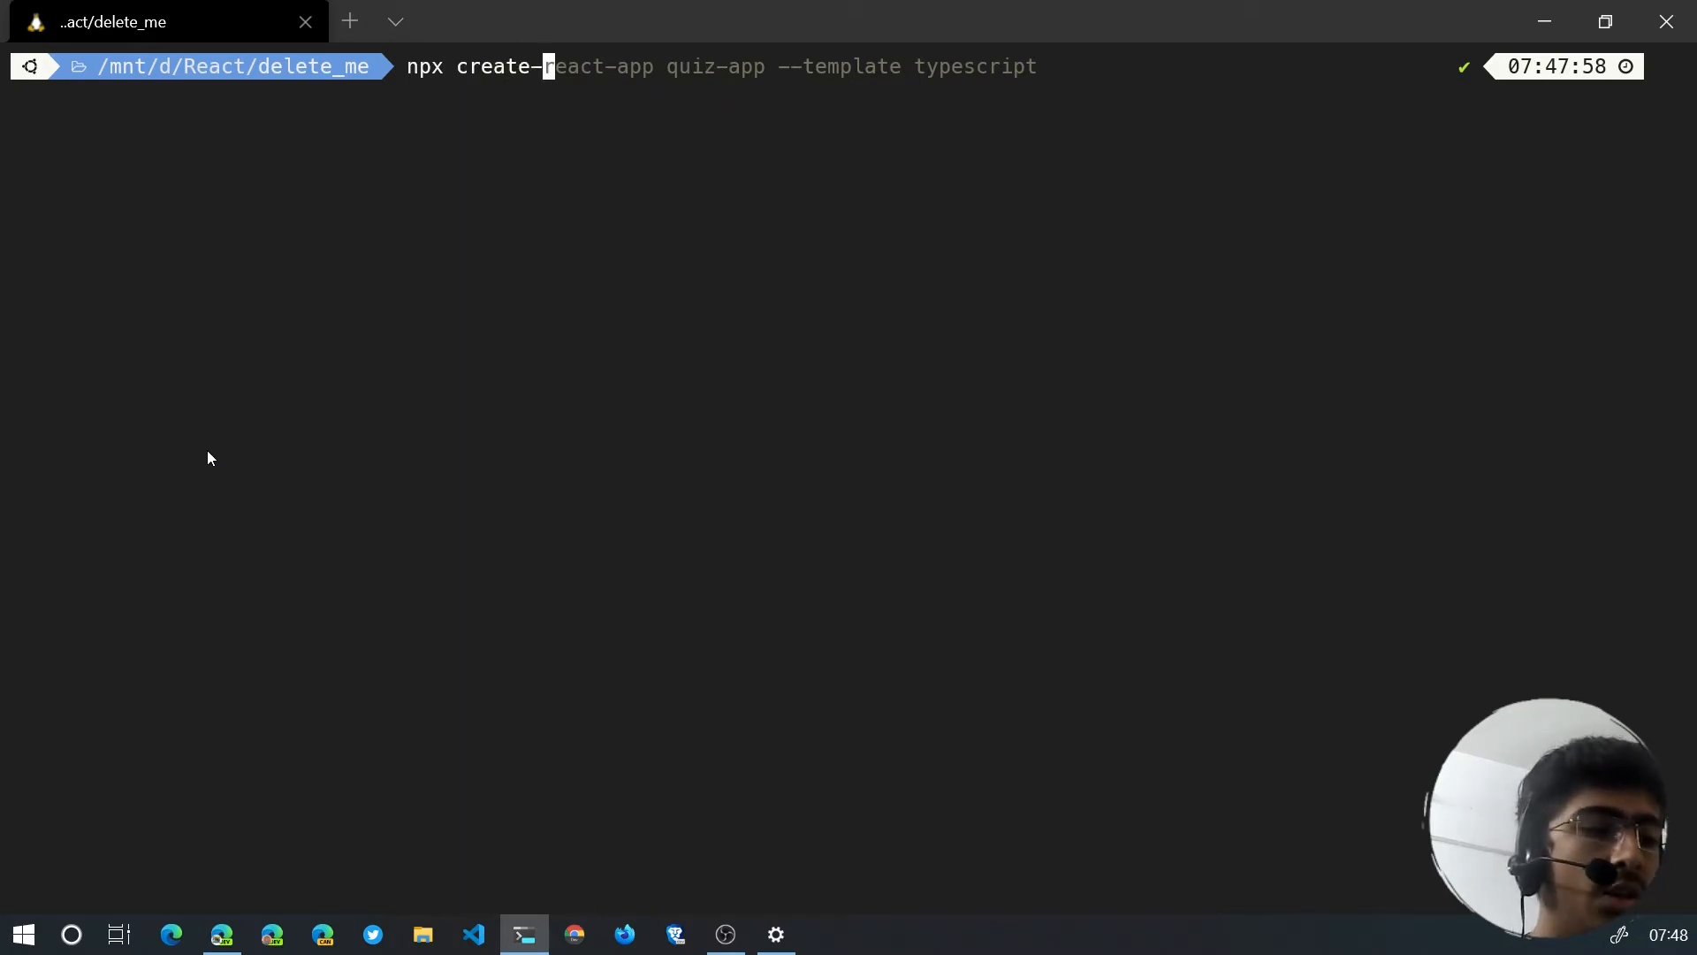
pyautogui.press('End')
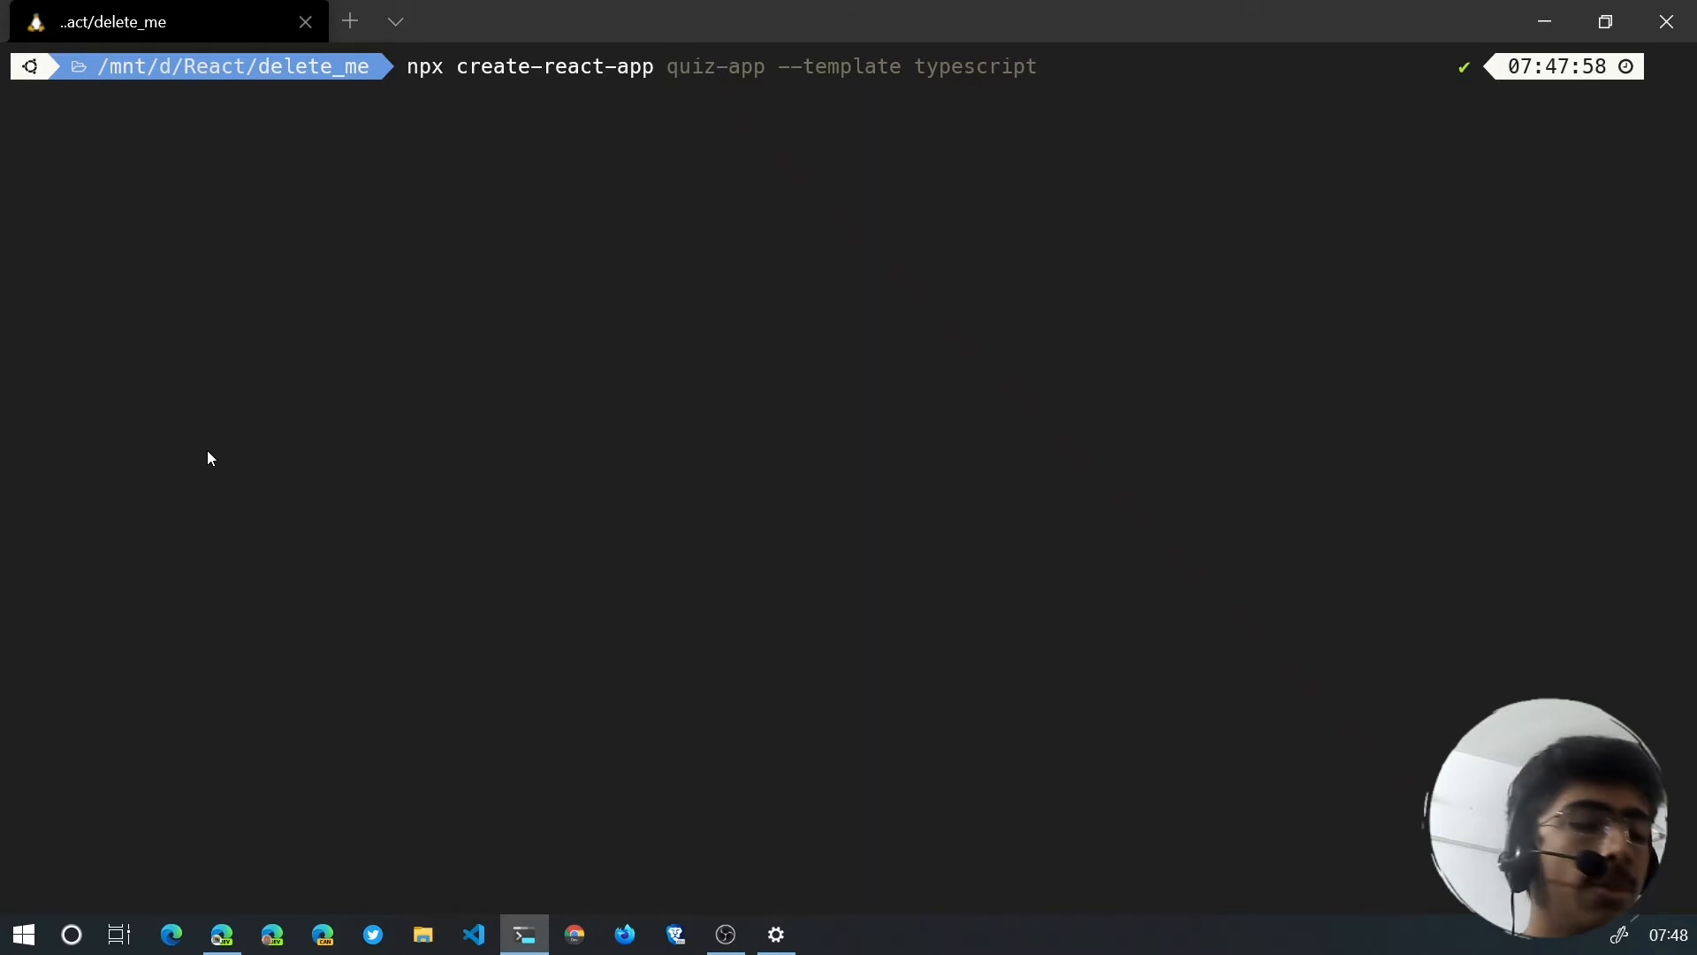
pyautogui.write('my-app-js --template cra-template-pwa')
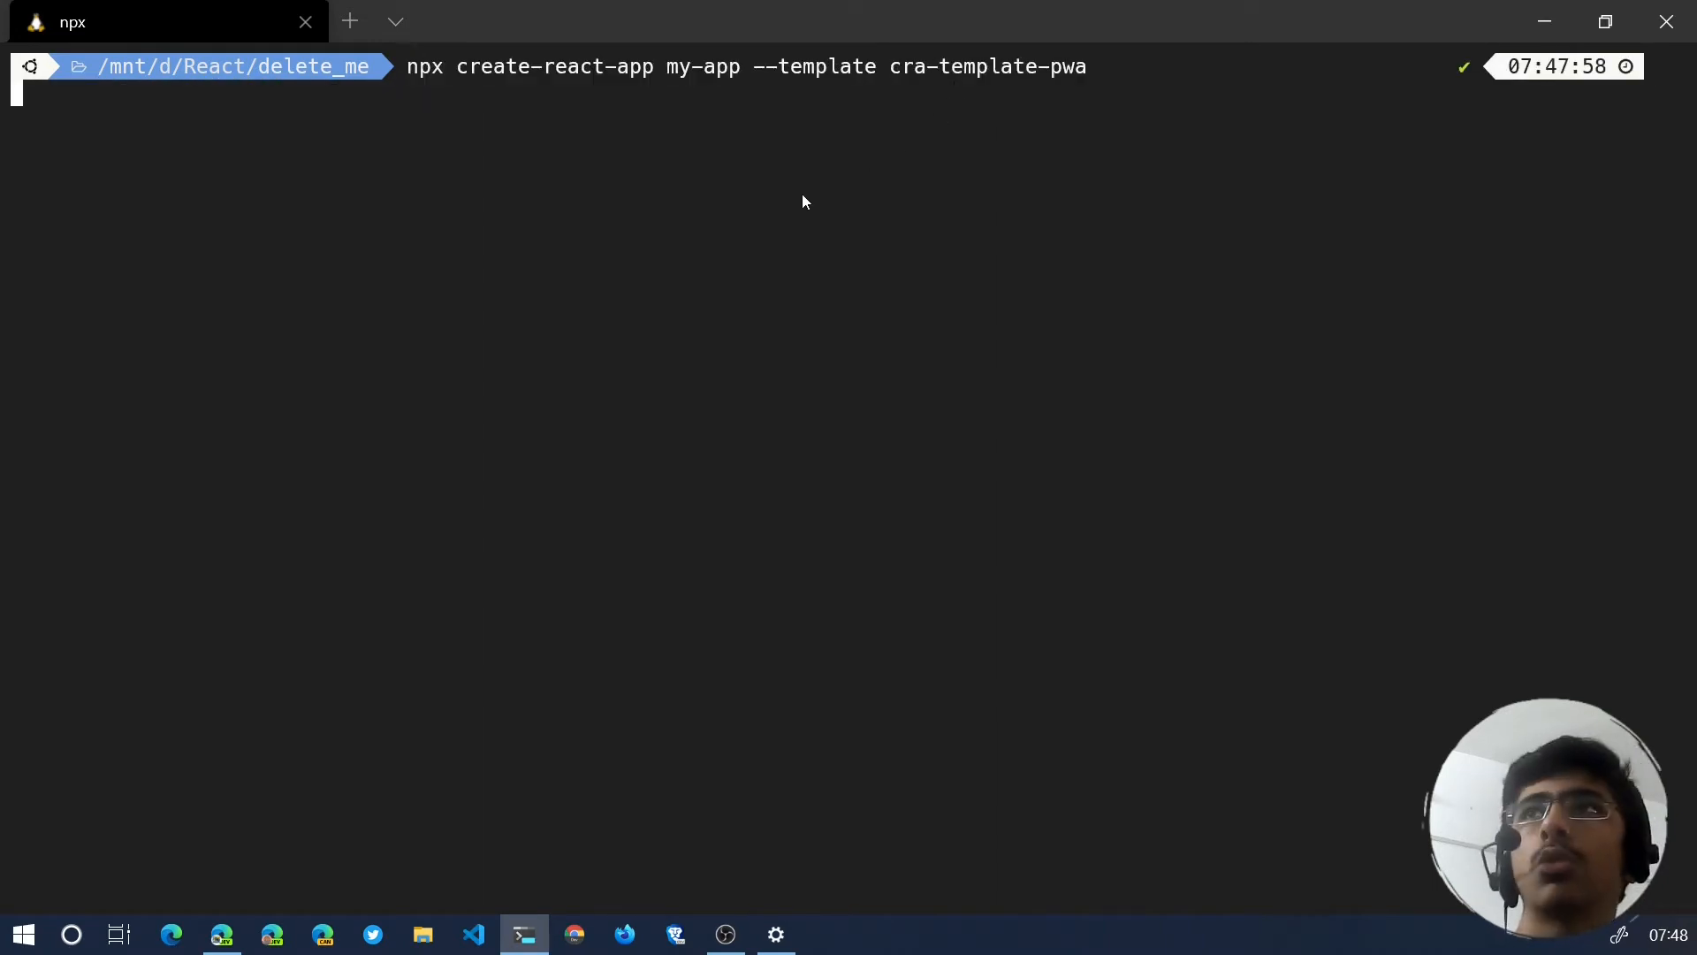
pyautogui.press('ctrl+c')
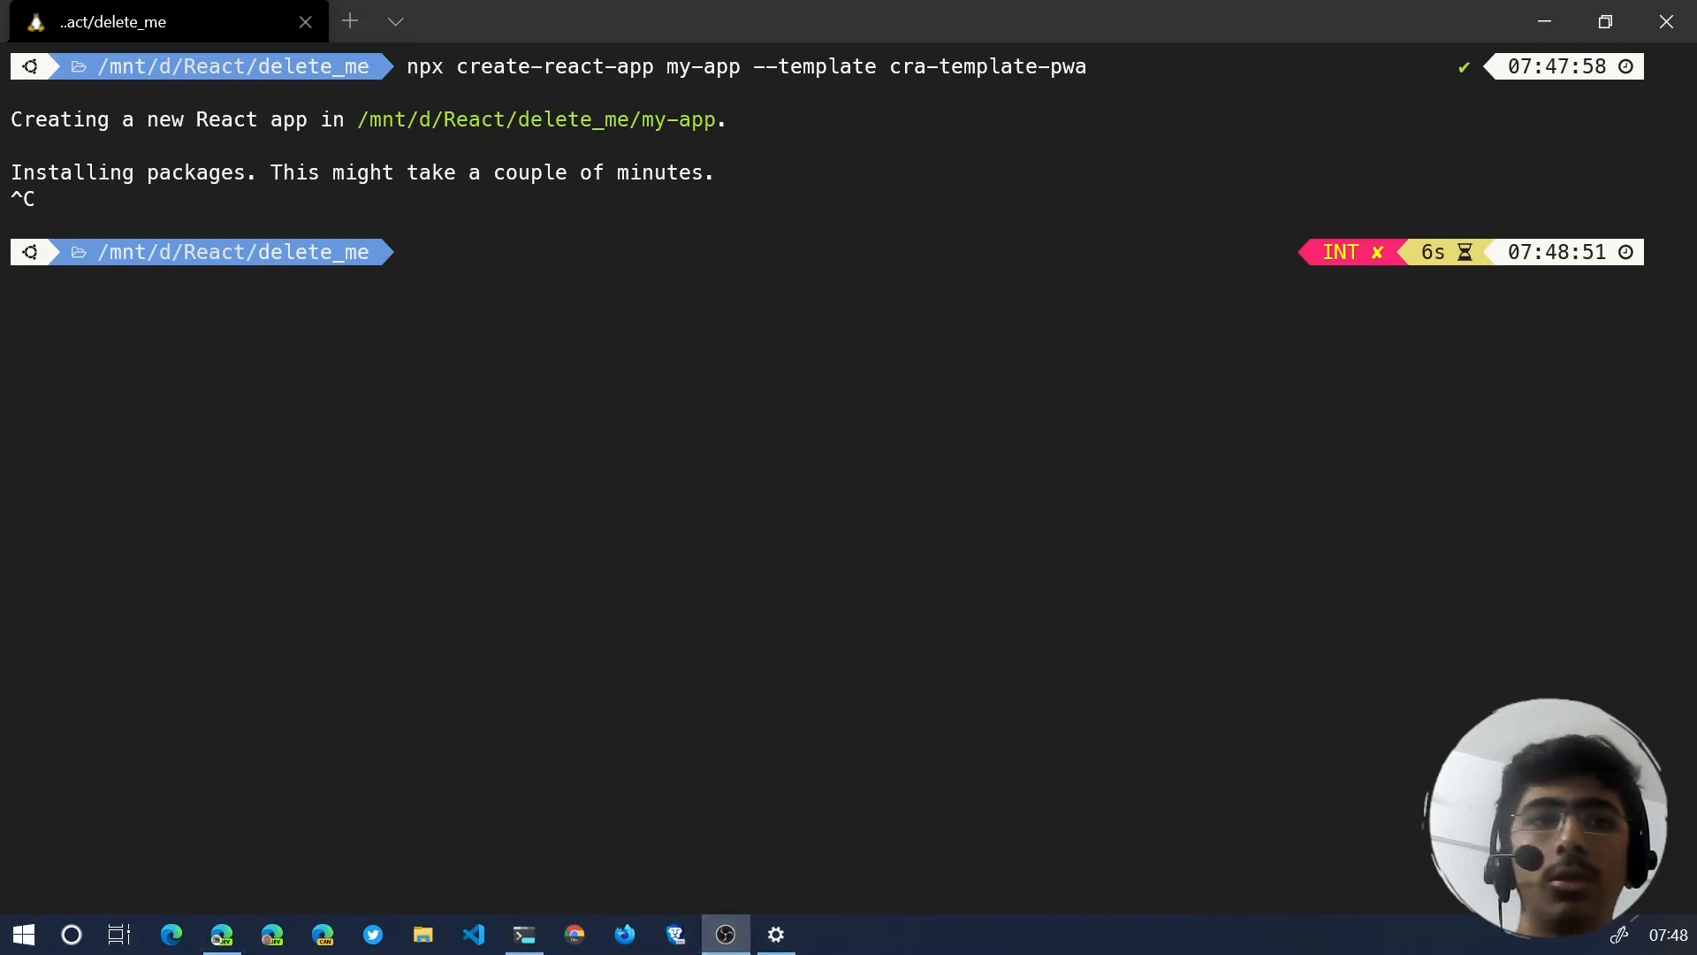
pyautogui.click(423, 934)
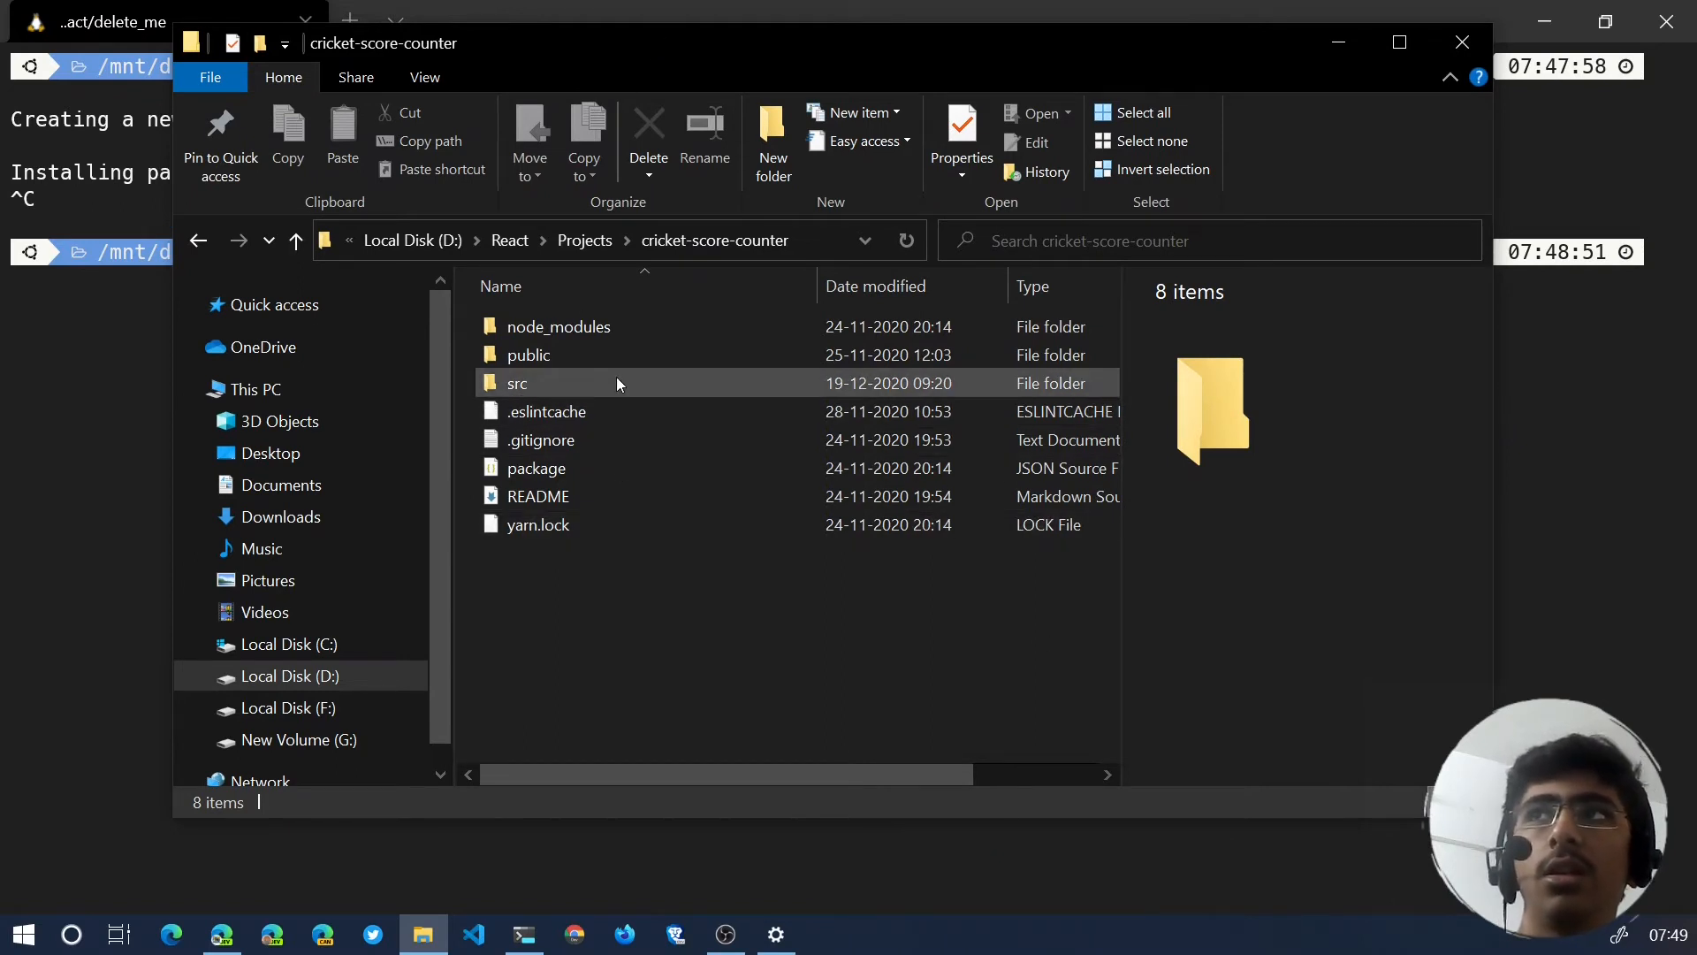
pyautogui.moveTo(518, 381)
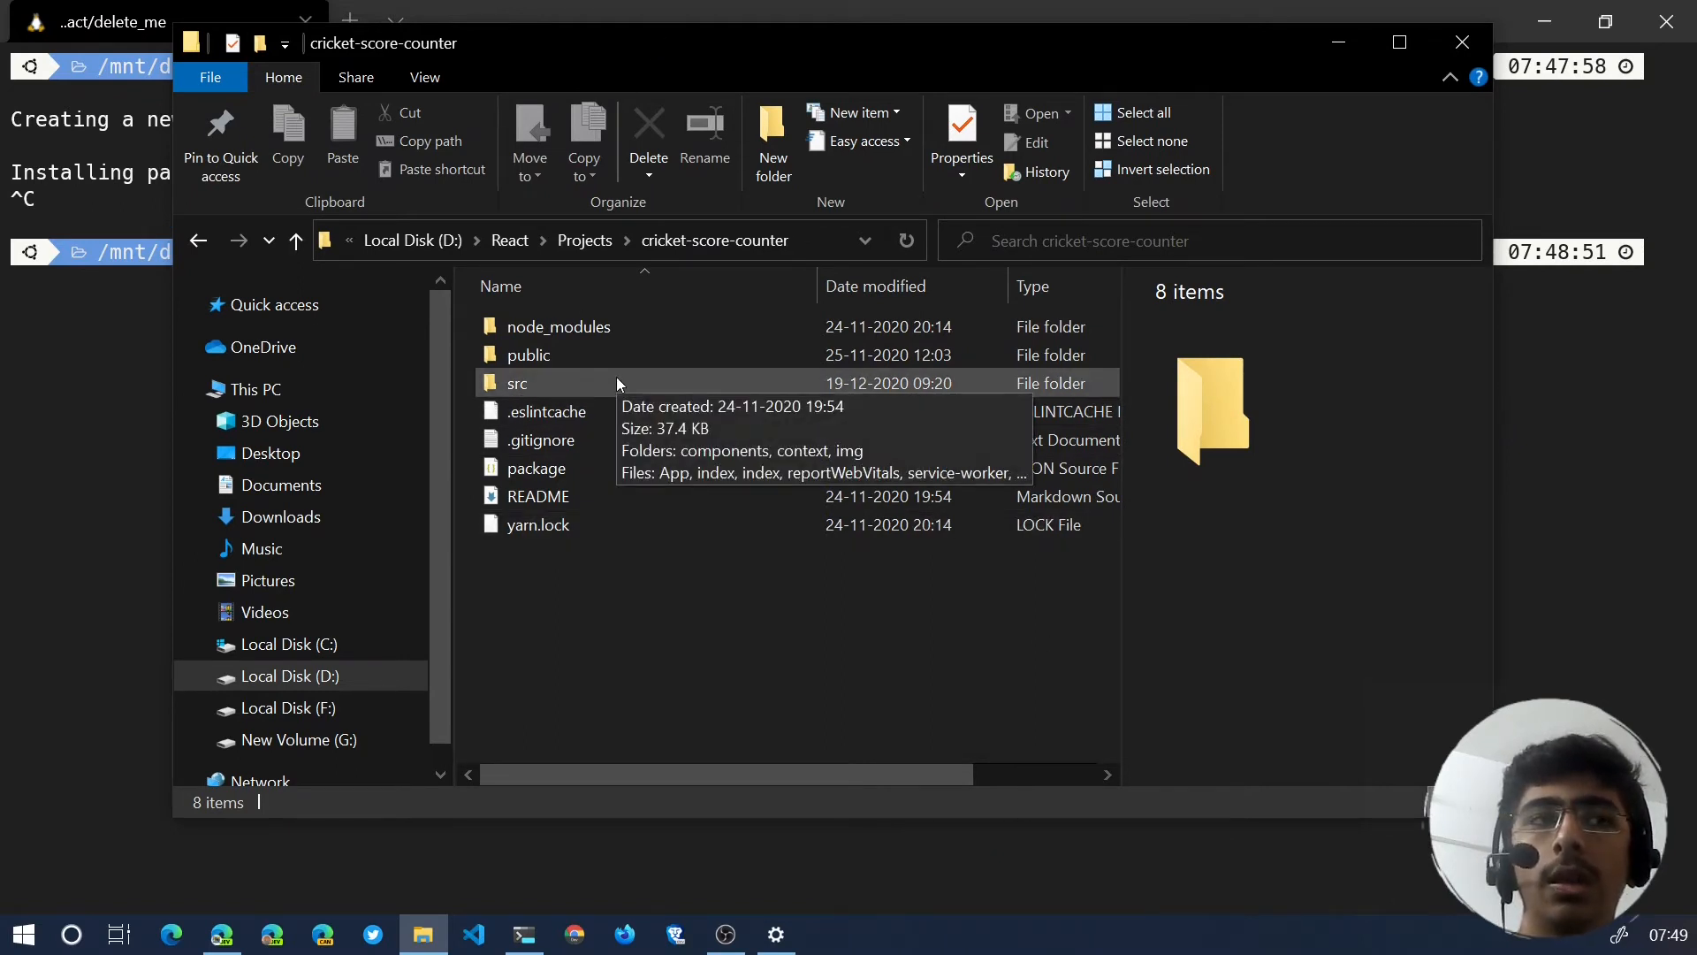
pyautogui.moveTo(571, 653)
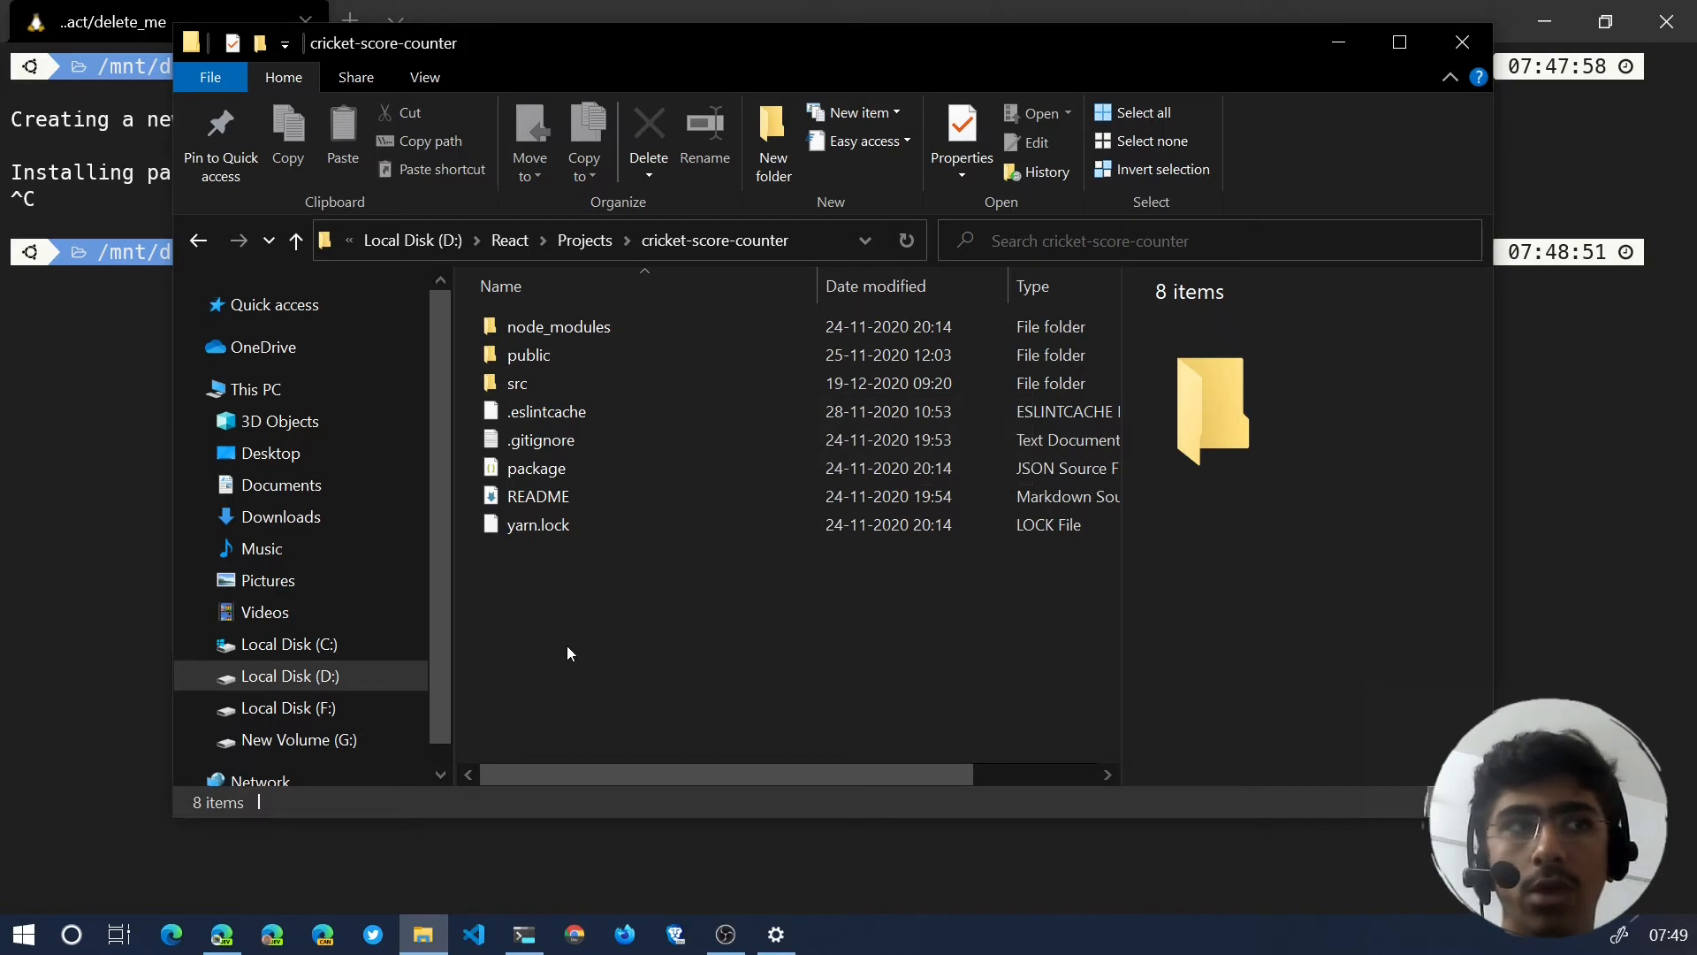
pyautogui.moveTo(562, 652)
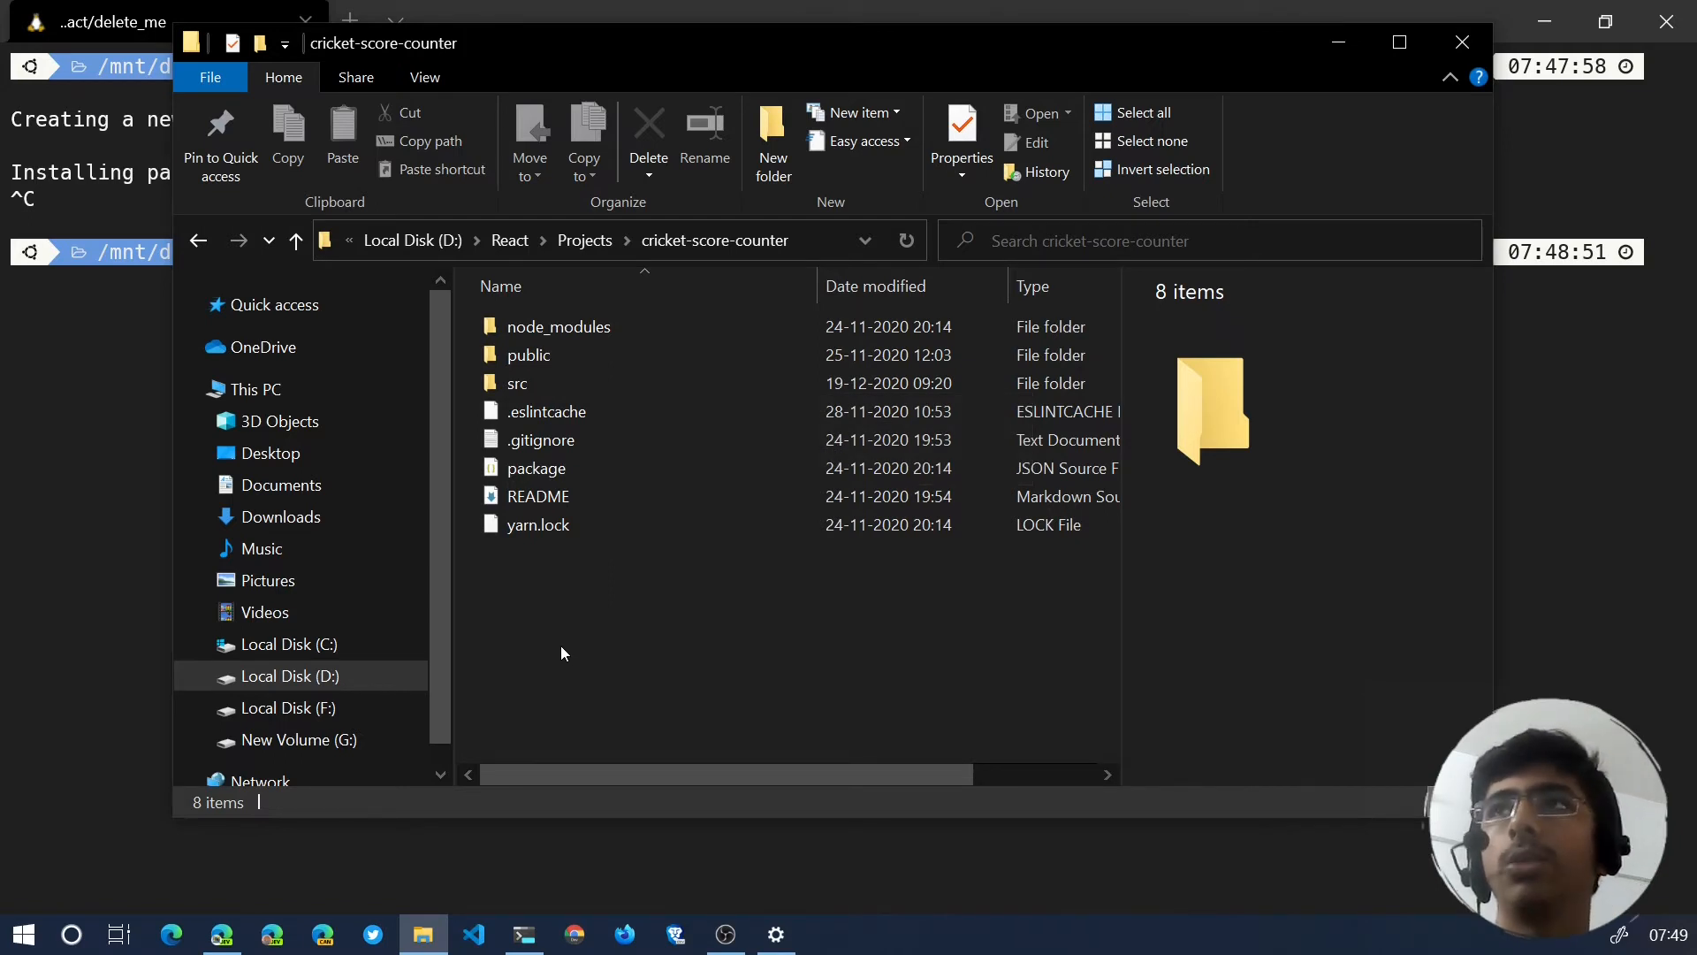
# Enter the cricket-score-counter src folder and load its index.js into VS Code.
pyautogui.click(518, 384)
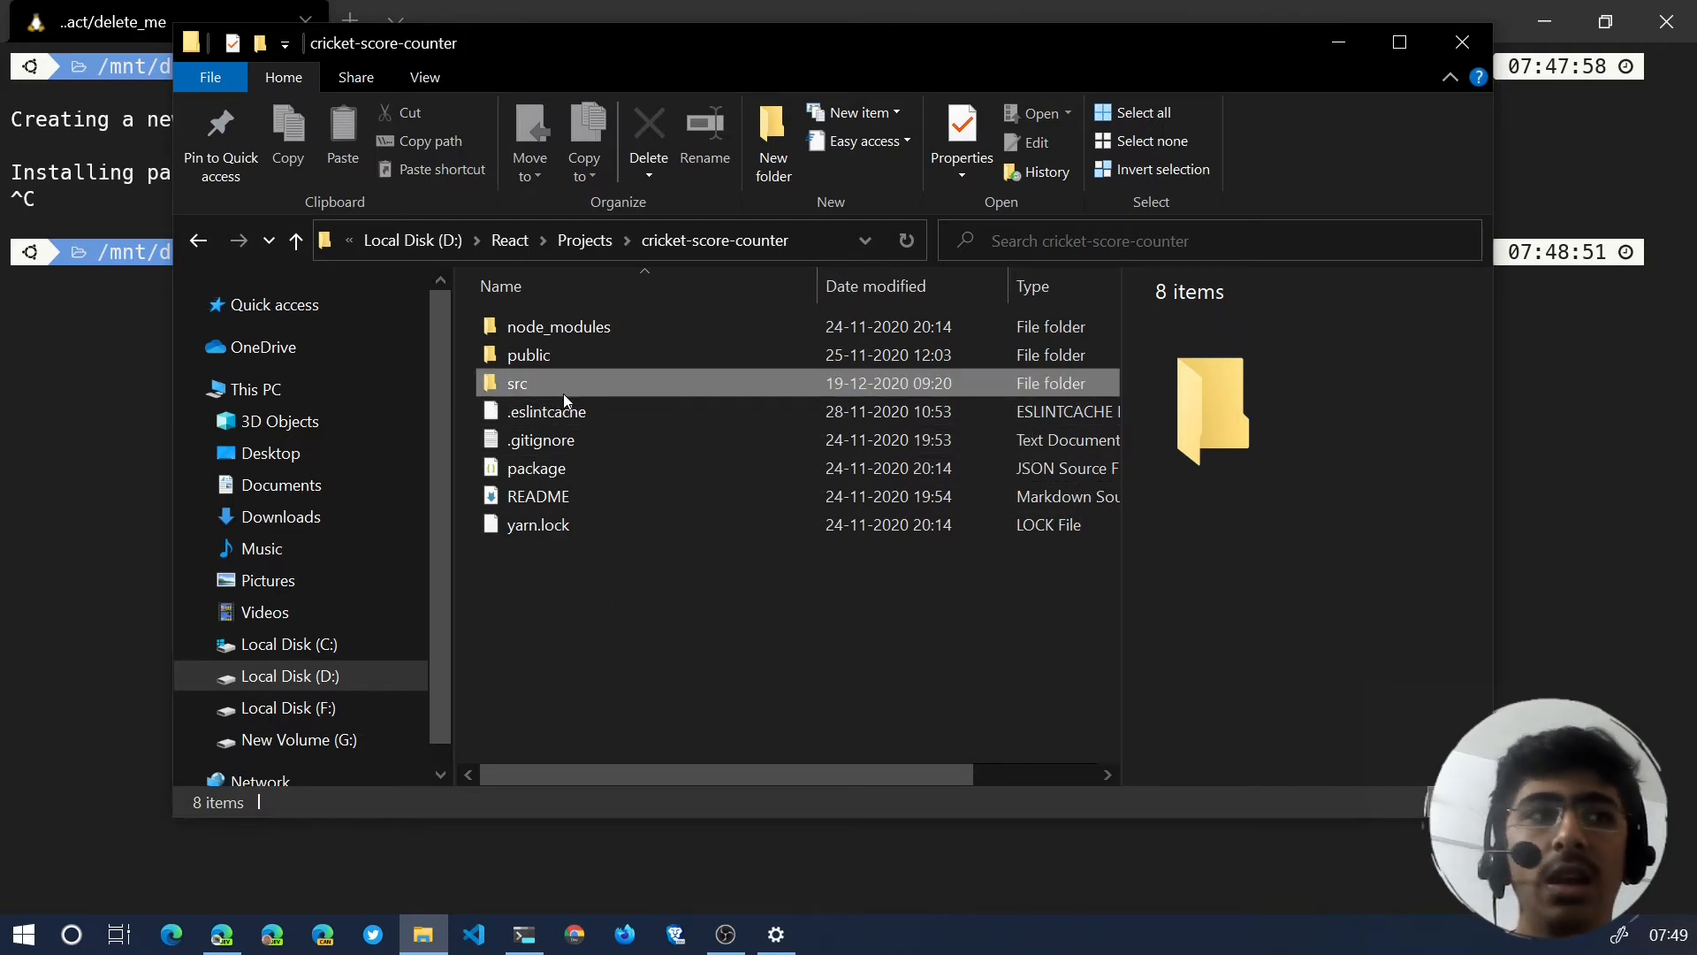
pyautogui.doubleClick(516, 384)
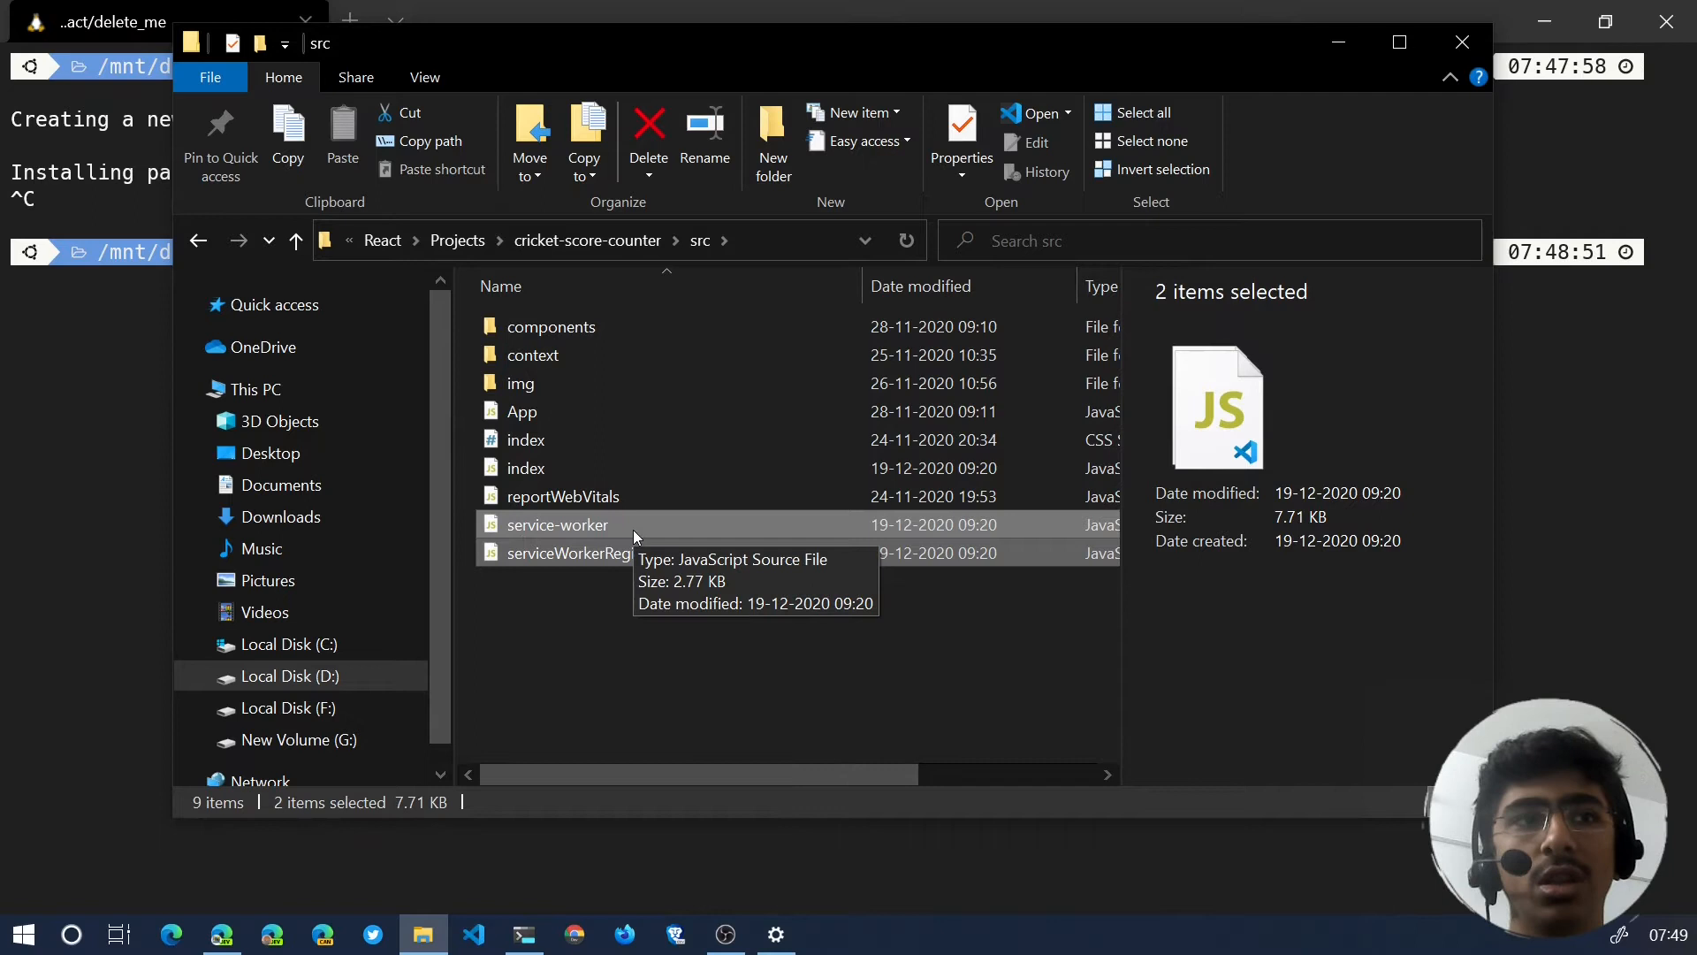
pyautogui.moveTo(724, 633)
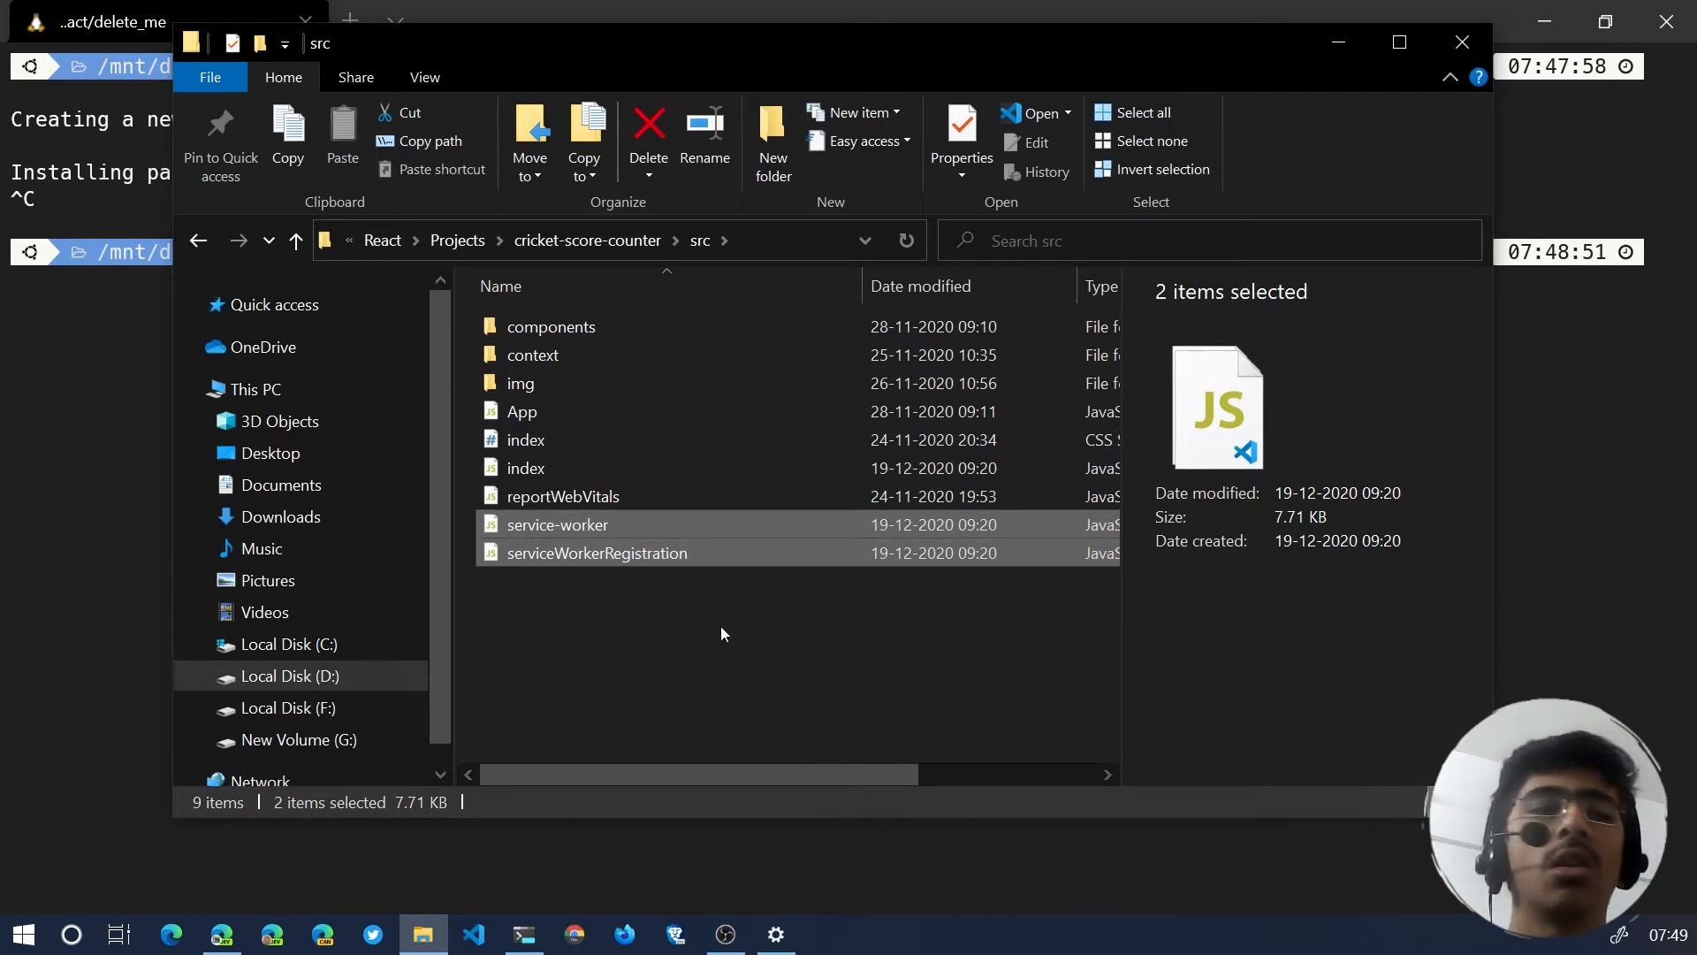
pyautogui.moveTo(672, 441)
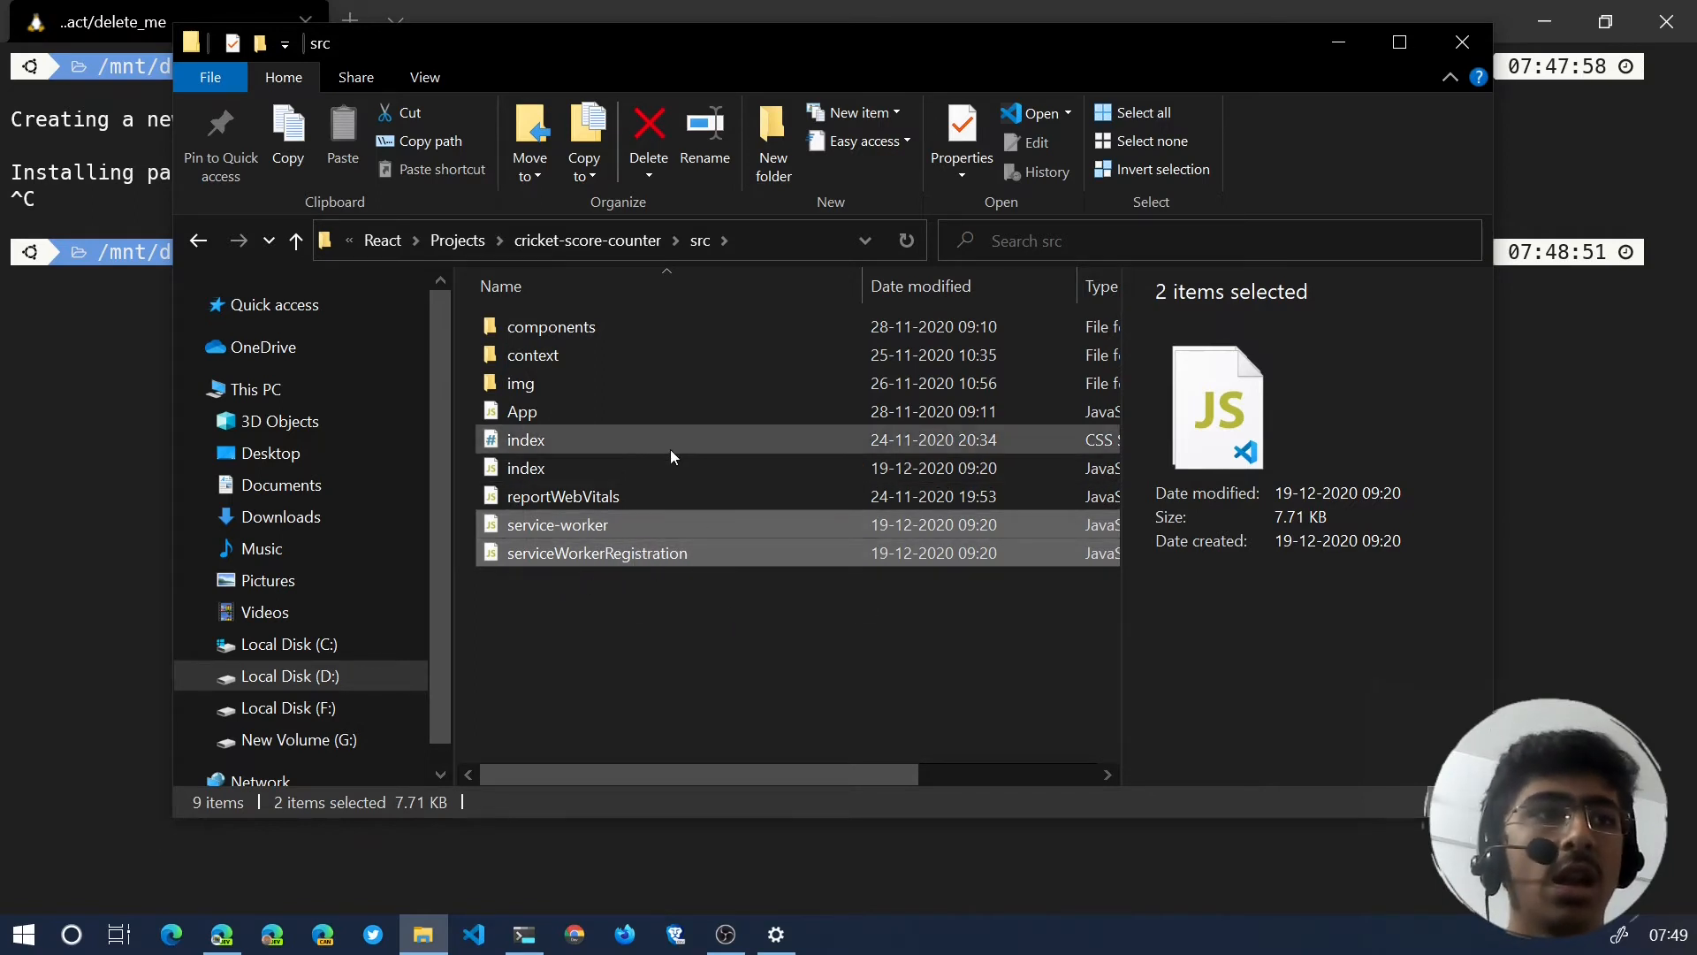
pyautogui.click(527, 467)
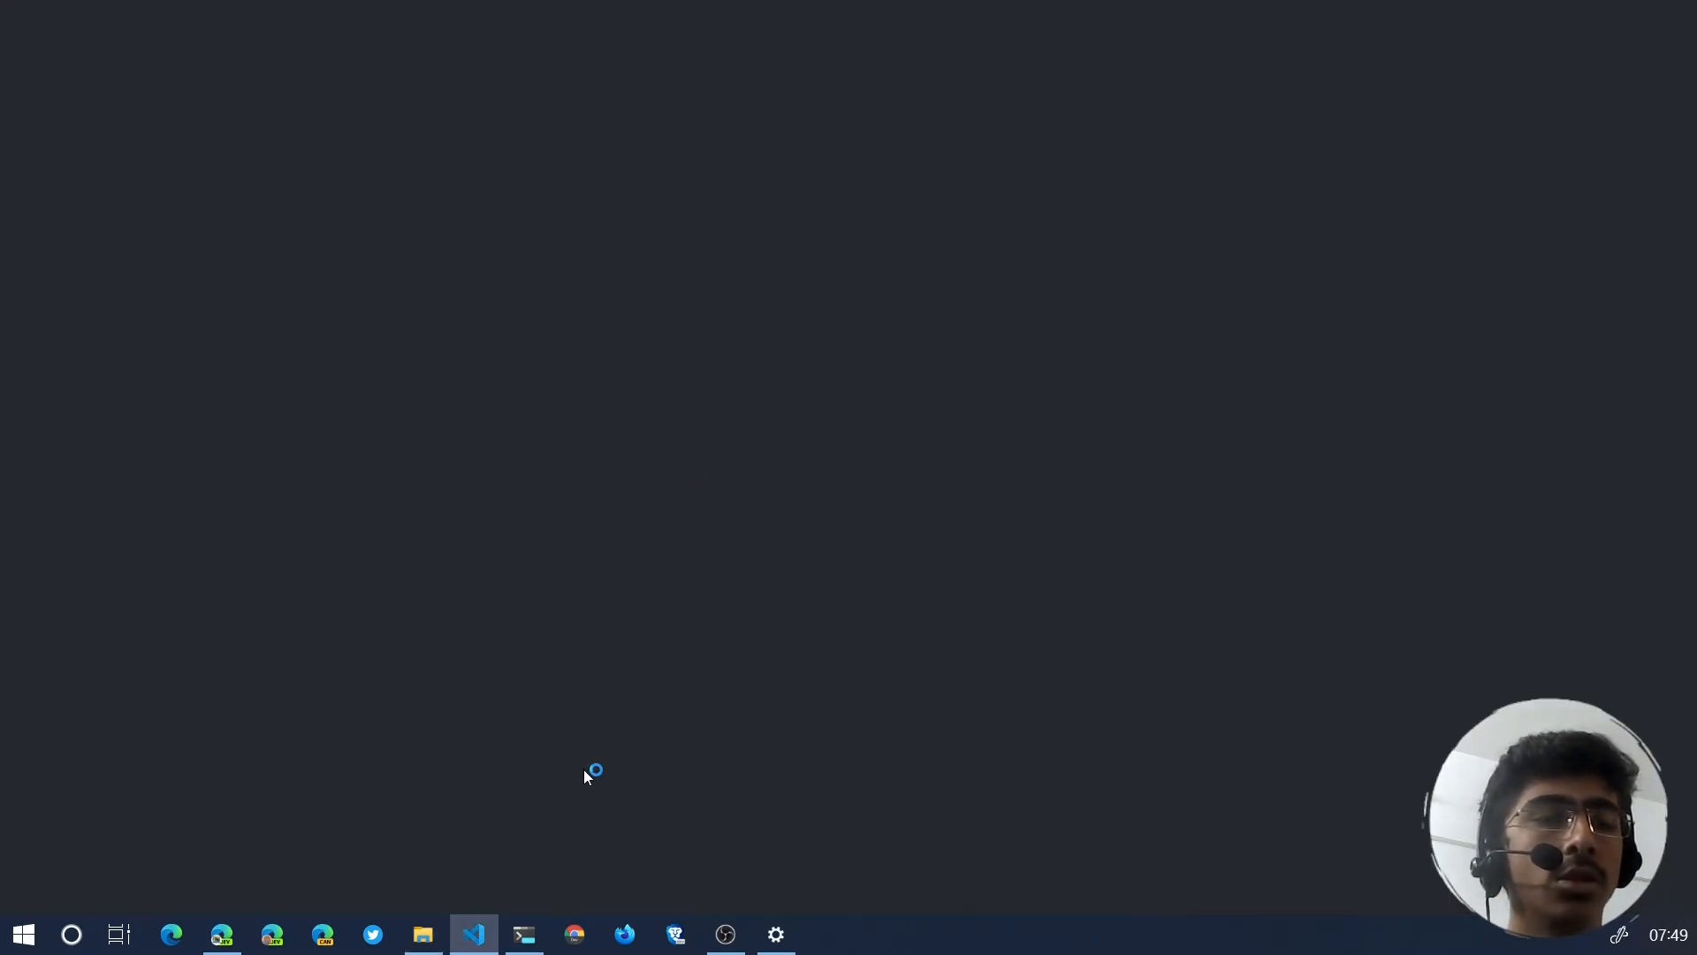
pyautogui.click(474, 934)
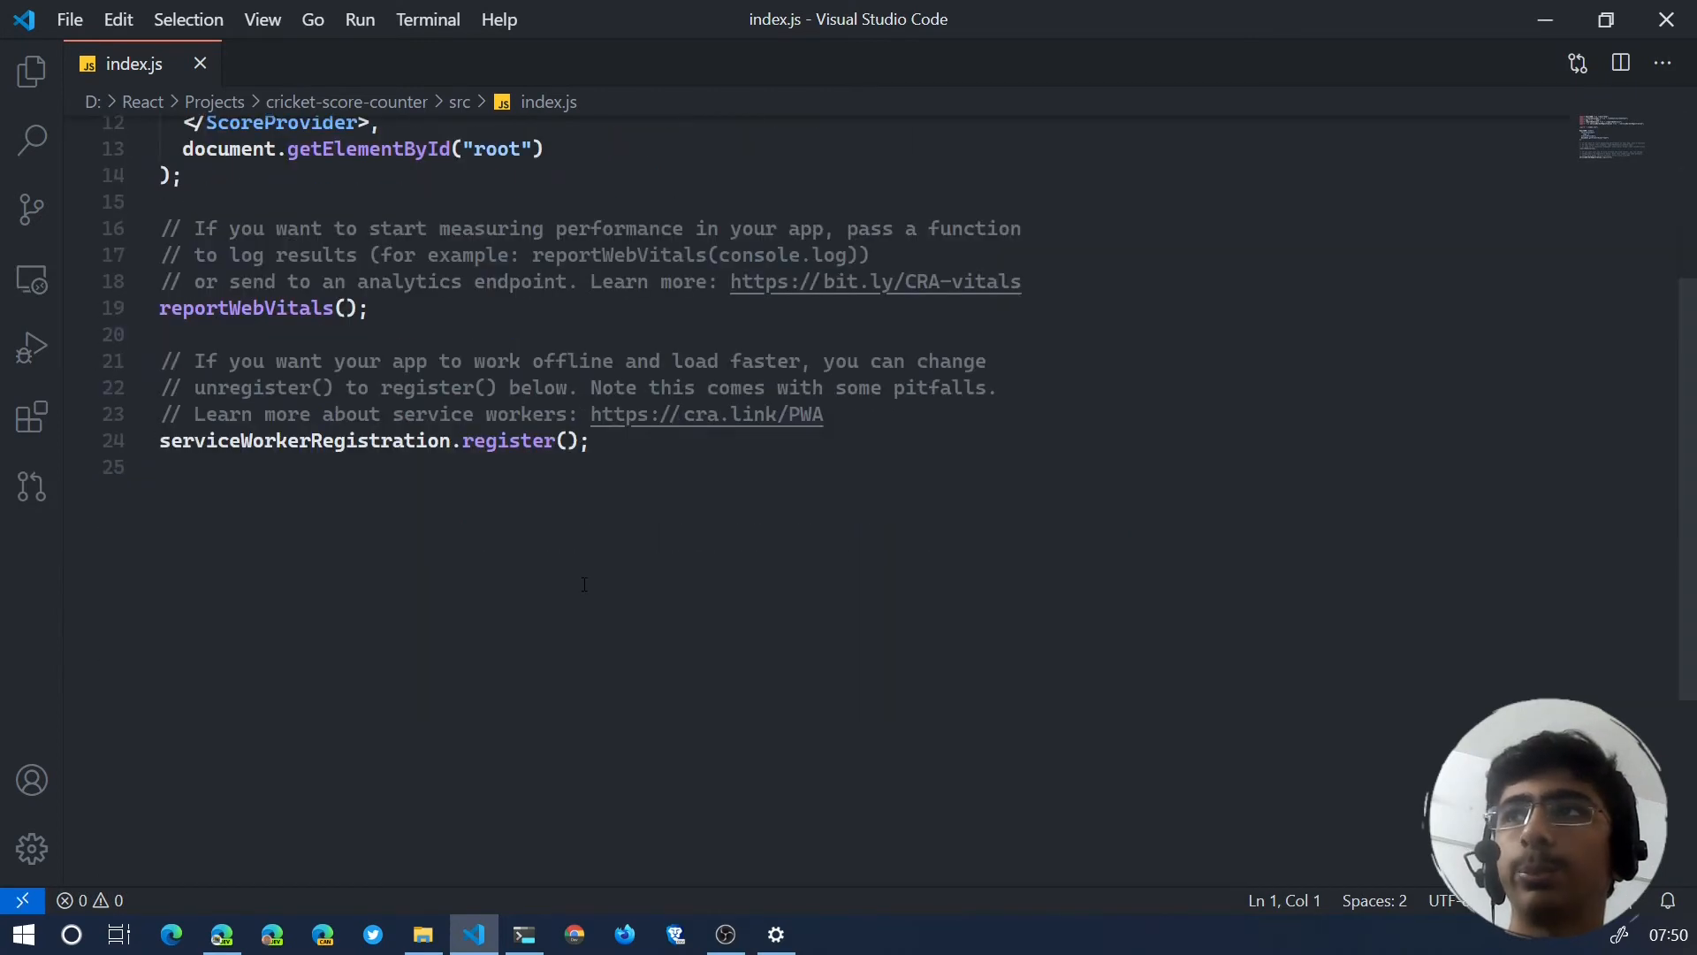
pyautogui.moveTo(195, 387); pyautogui.dragTo(589, 440)
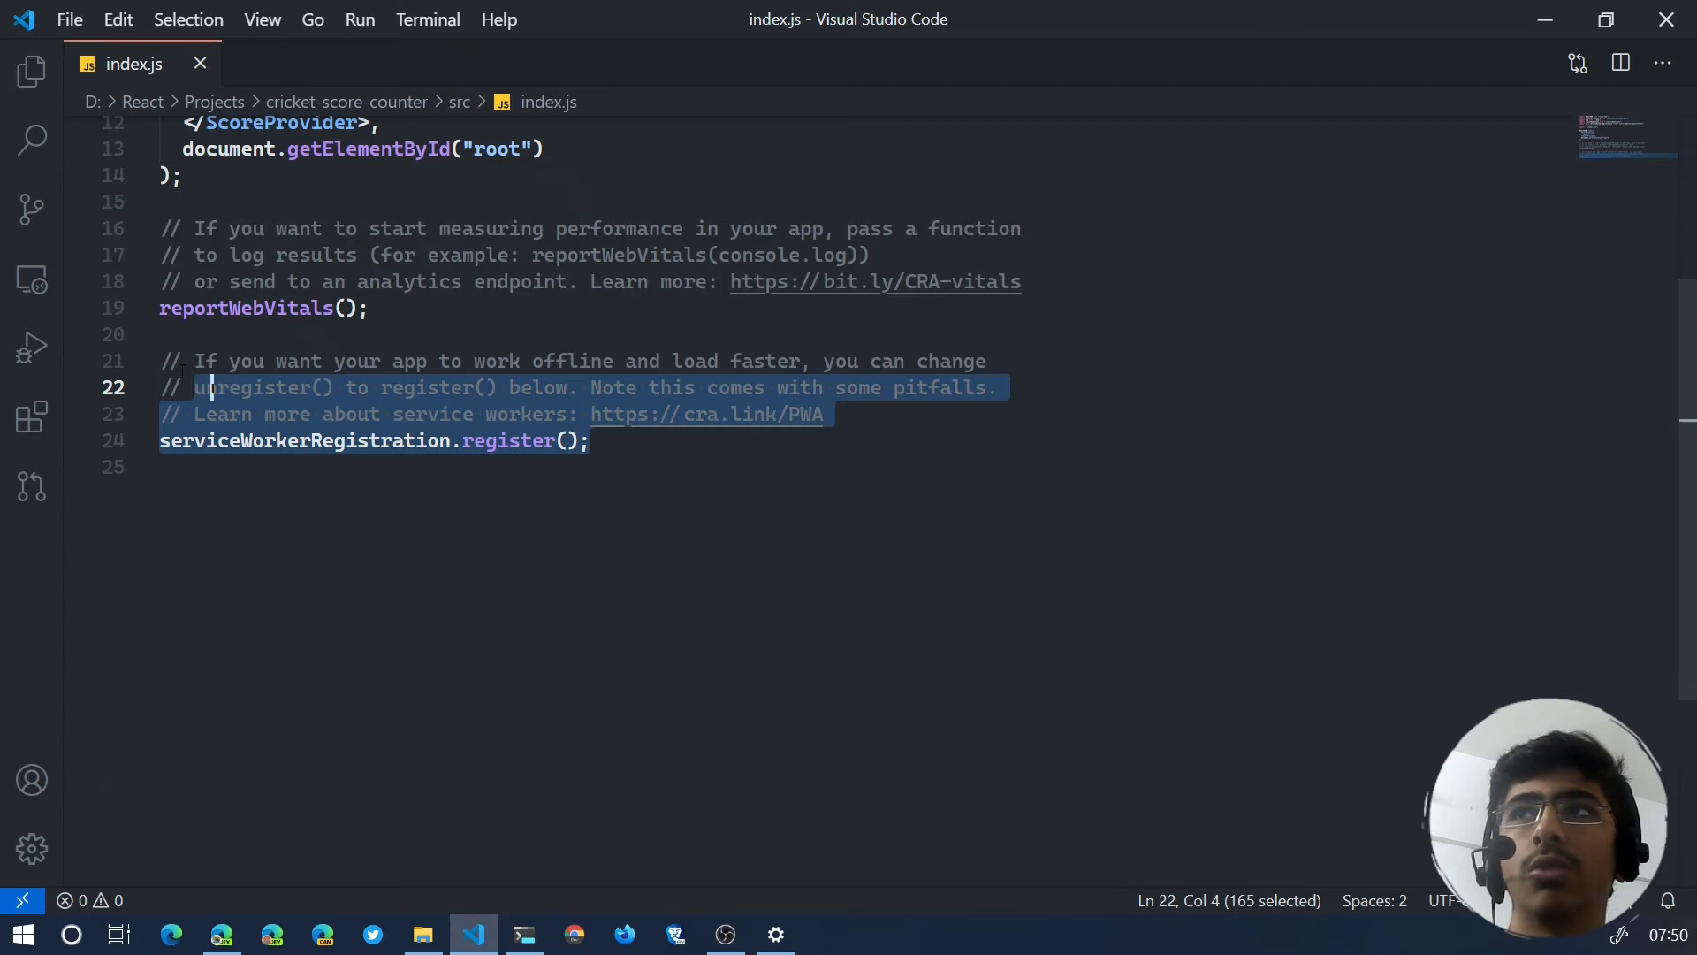
pyautogui.doubleClick(305, 441)
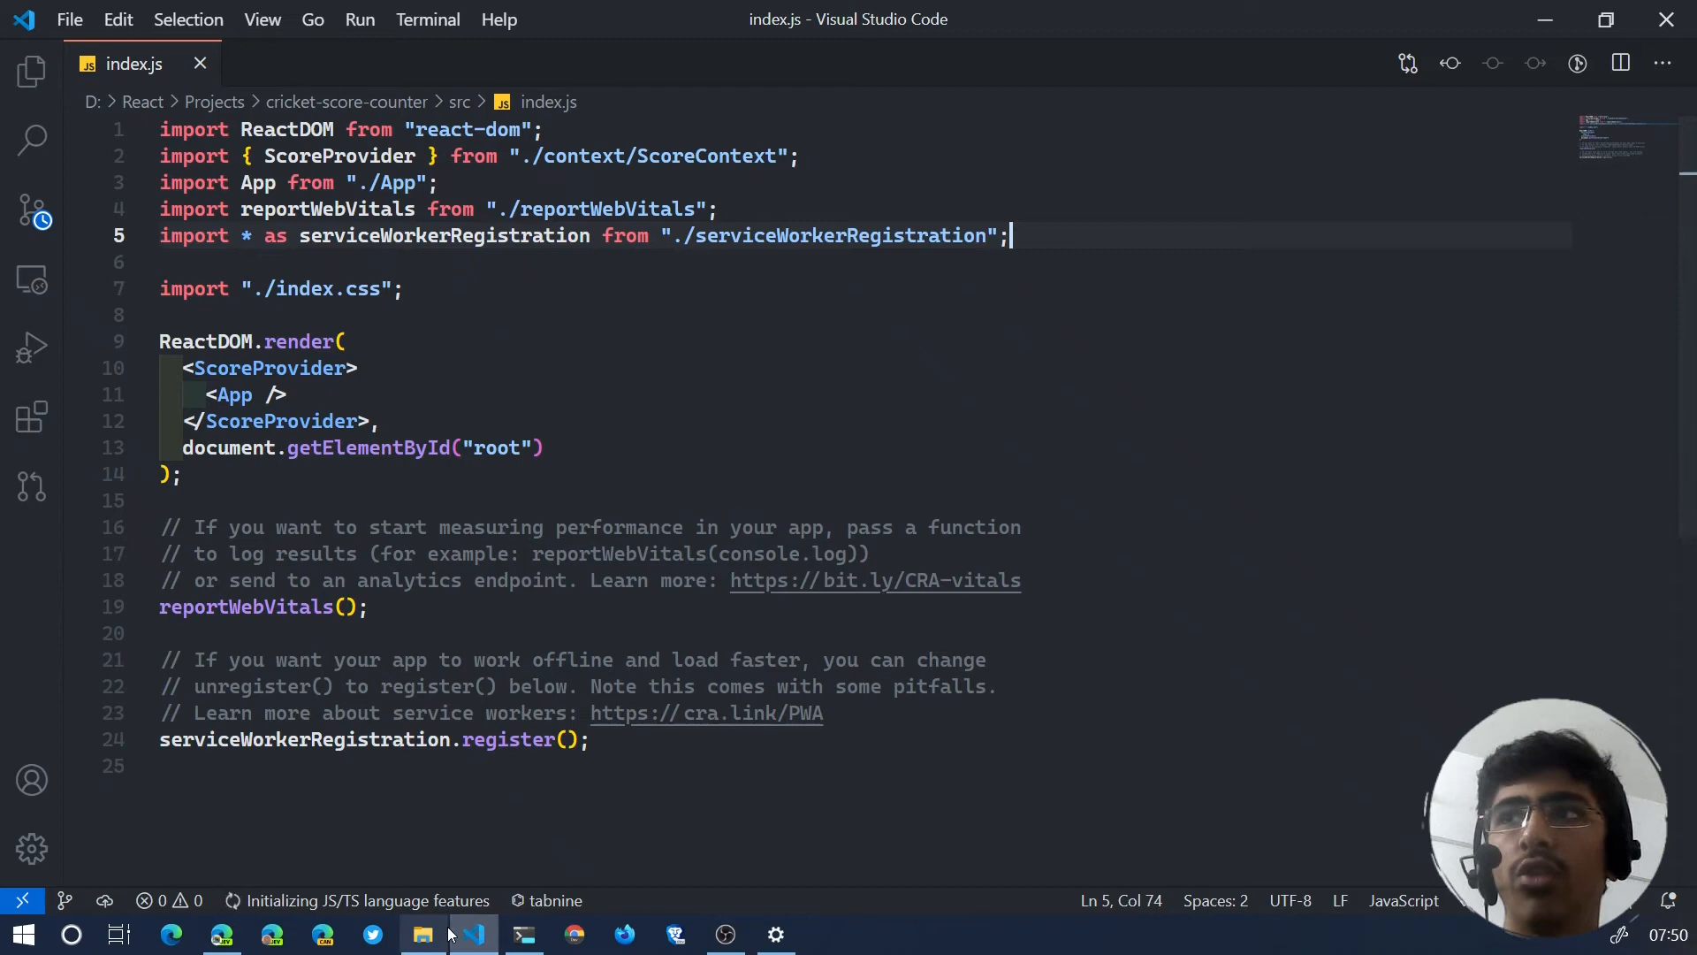
pyautogui.click(422, 933)
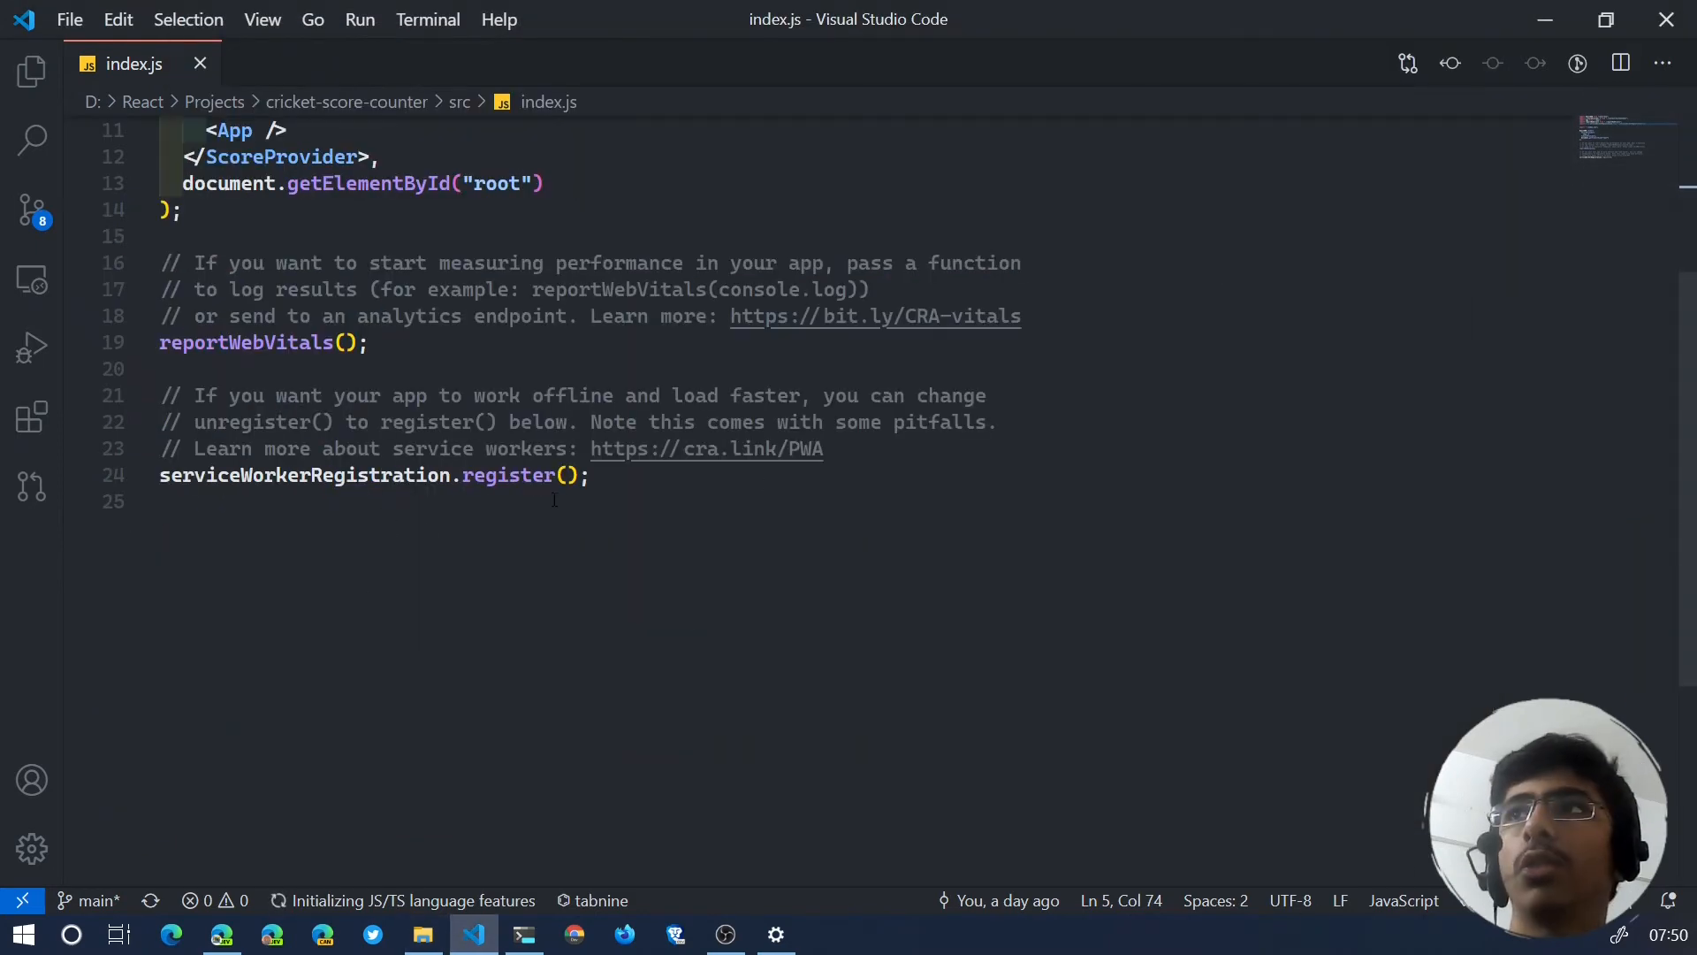
pyautogui.tripleClick(373, 476)
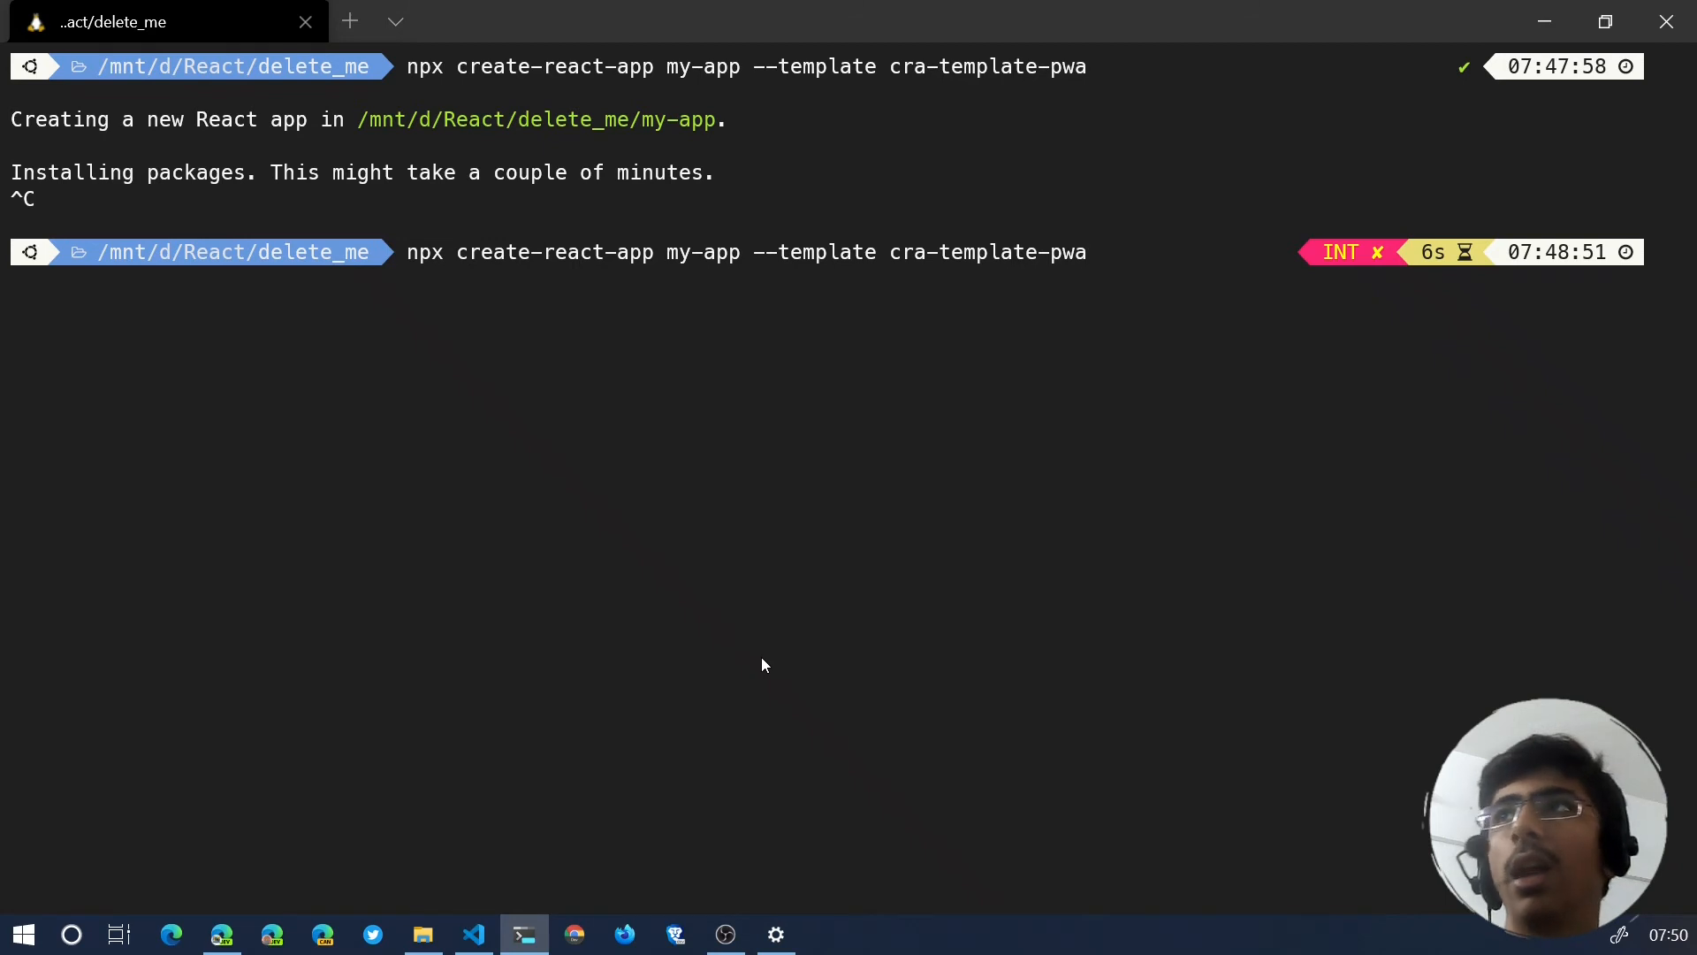
# Append -typescript so the command names the cra-template-pwa-typescript template, removing a stray letter.
pyautogui.write('-typescript')
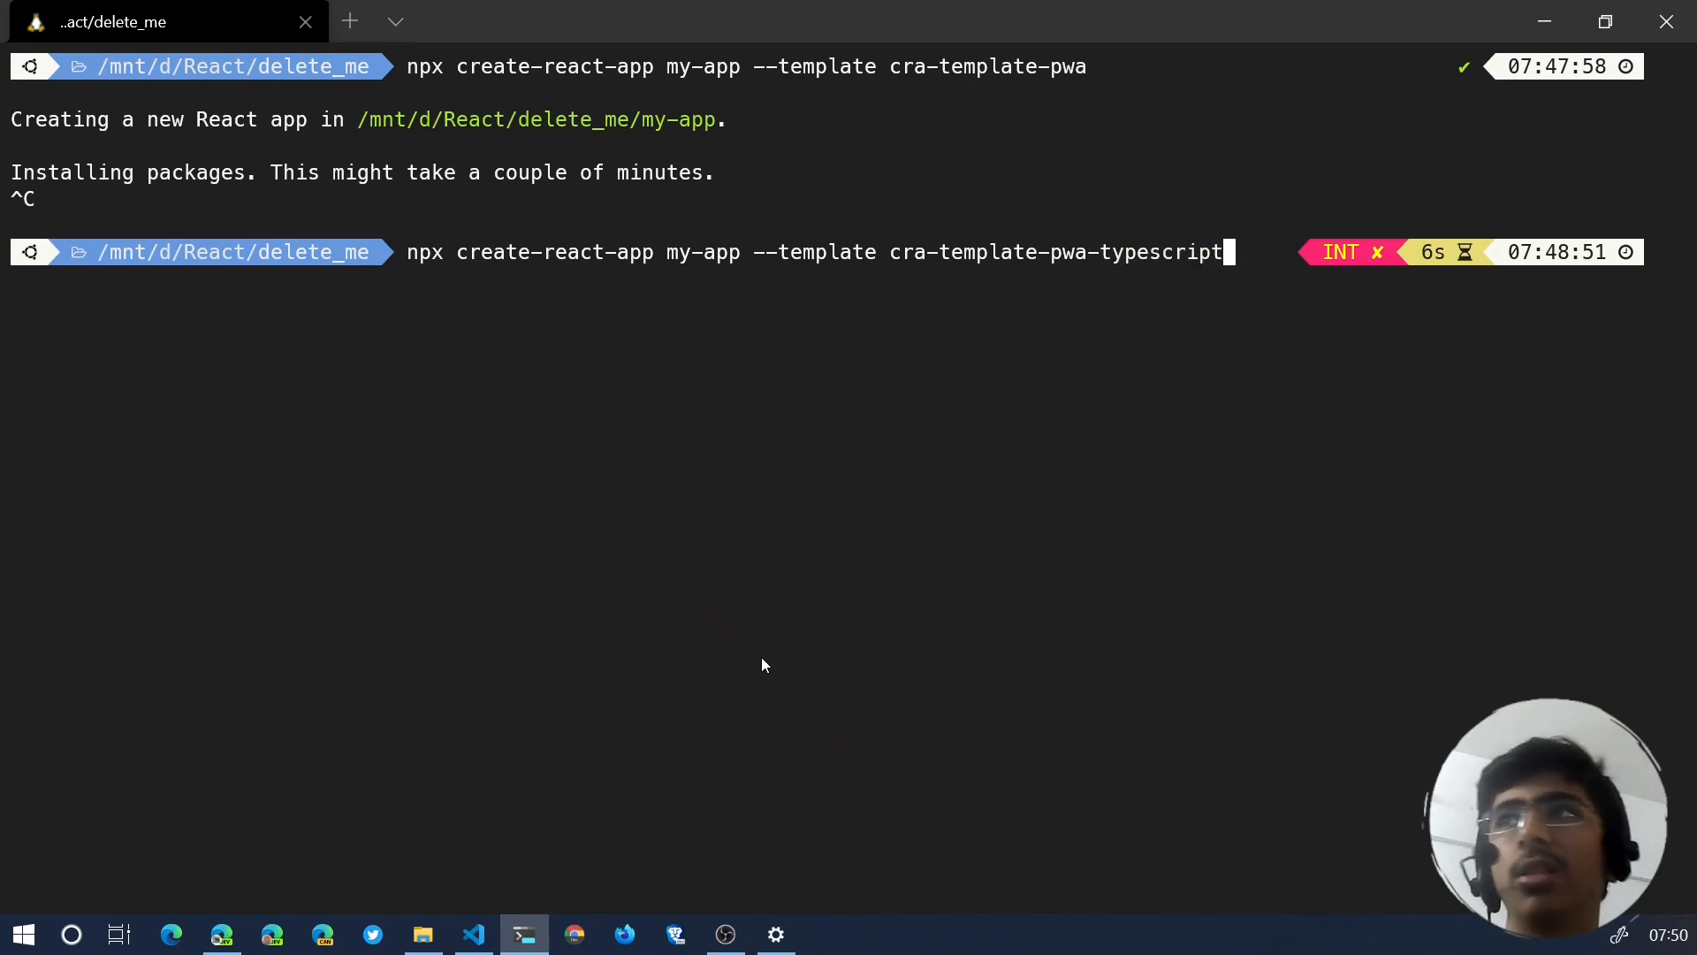
pyautogui.write('D')
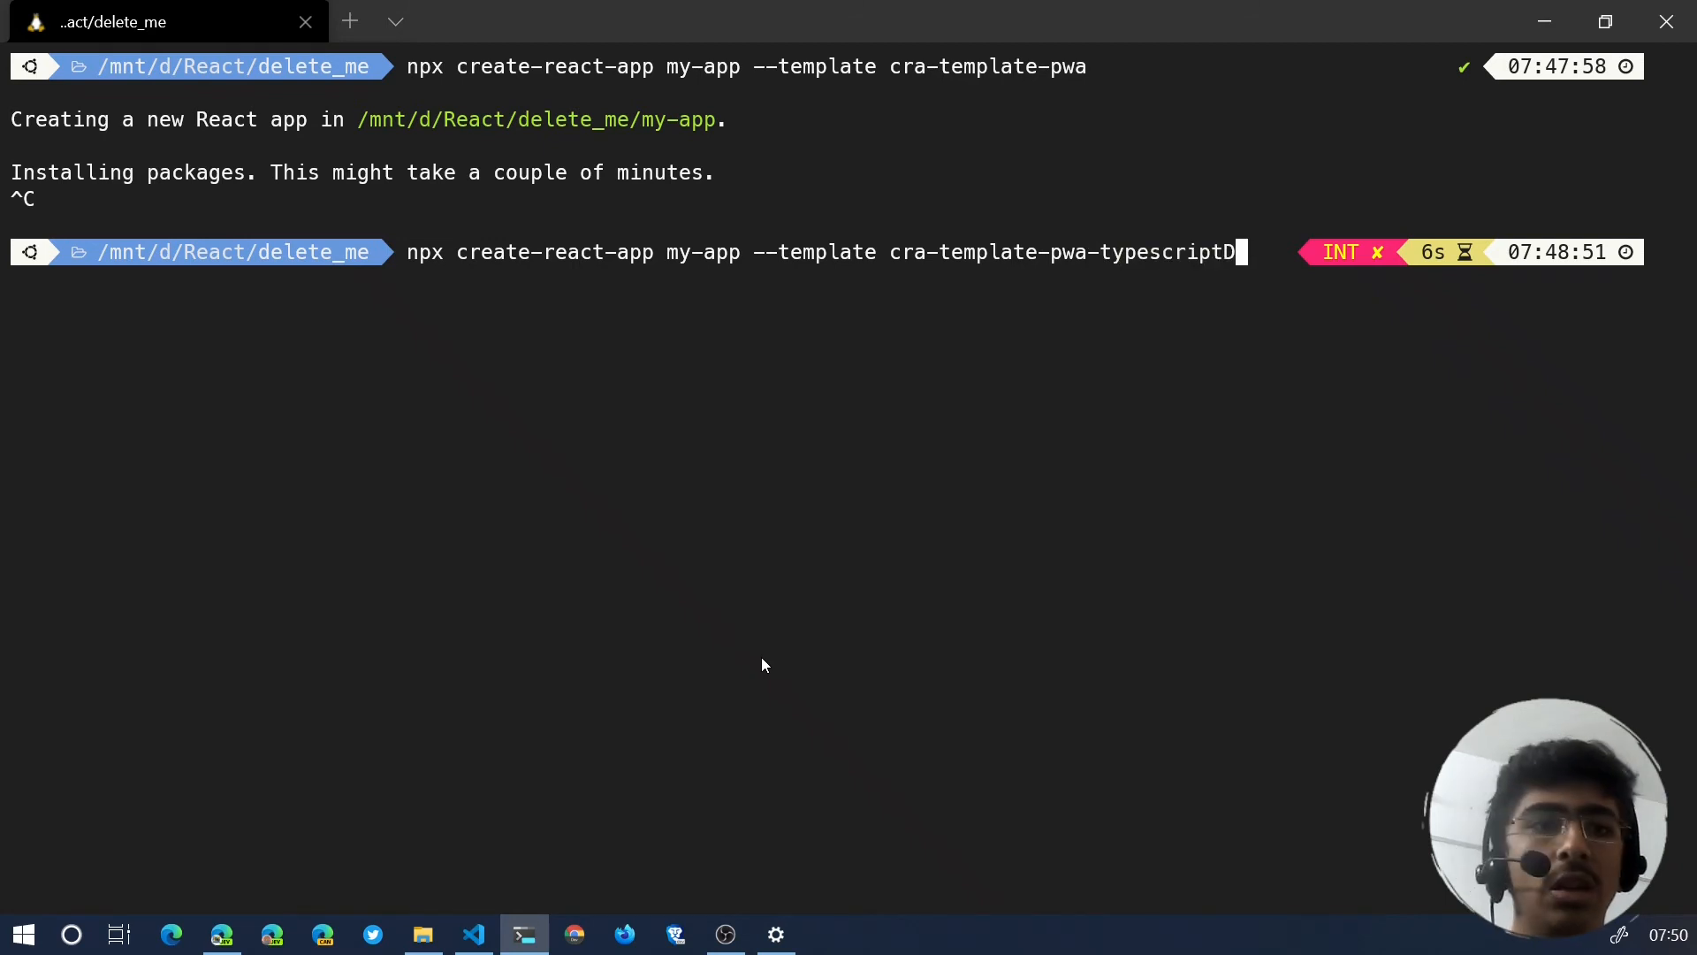
pyautogui.press('Backspace')
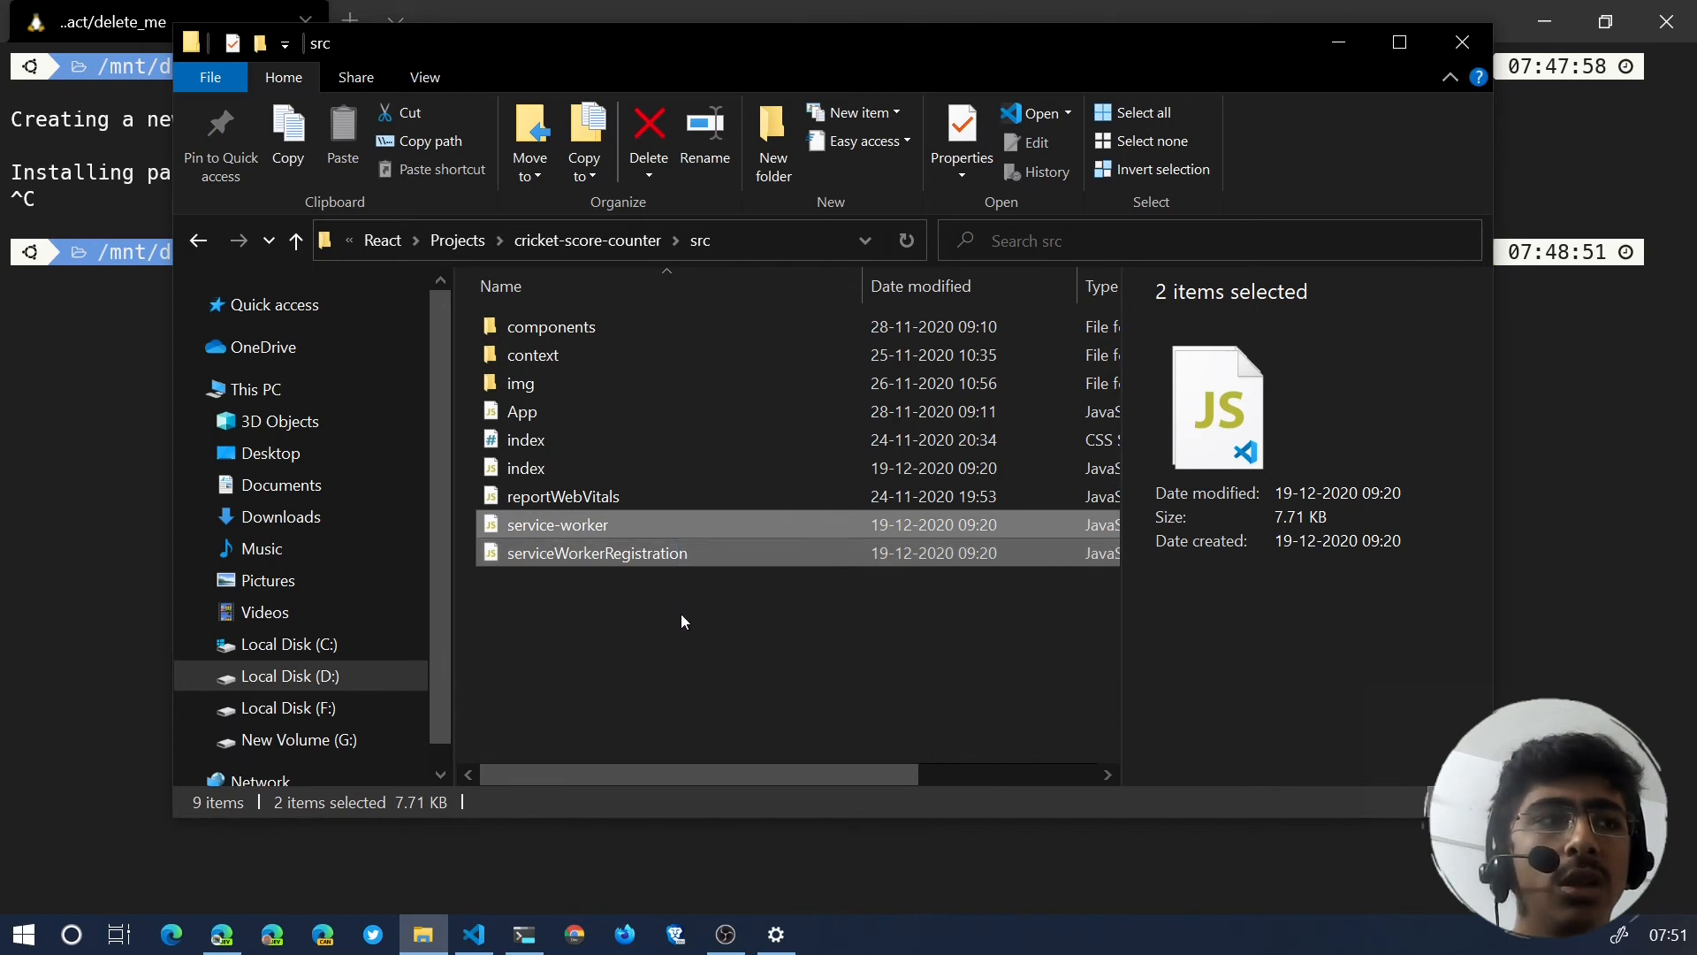
pyautogui.moveTo(686, 657)
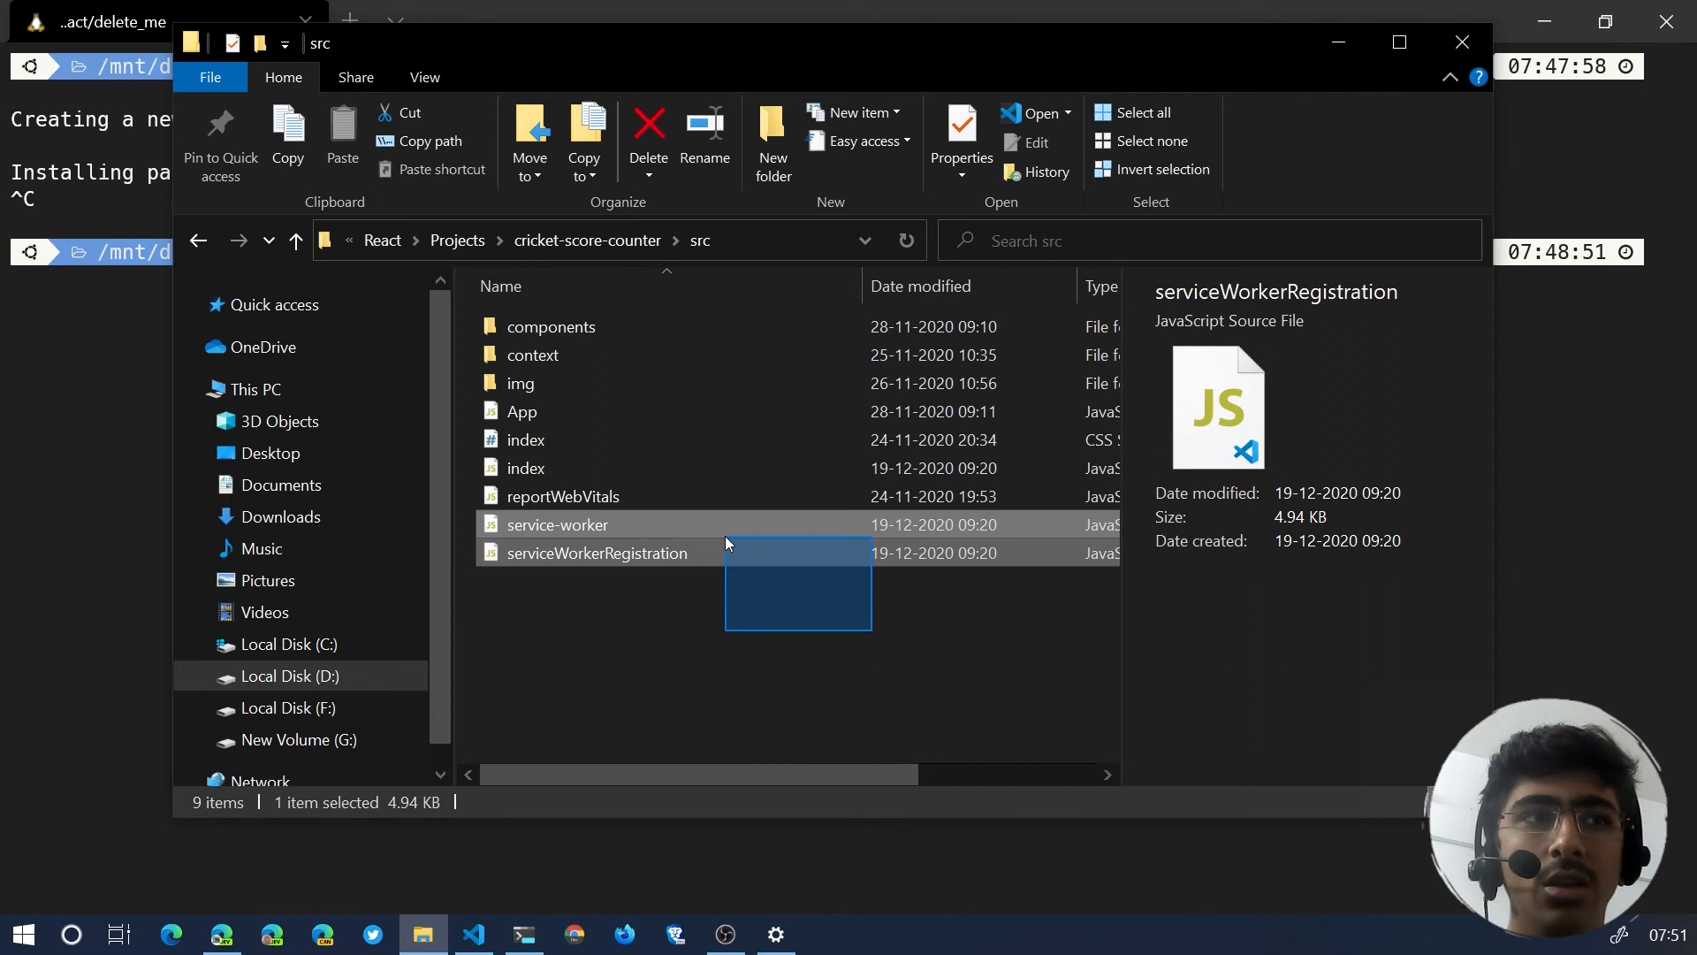
# Select the serviceWorkerRegistration file in the cricket-score-counter src folder.
pyautogui.click(557, 524)
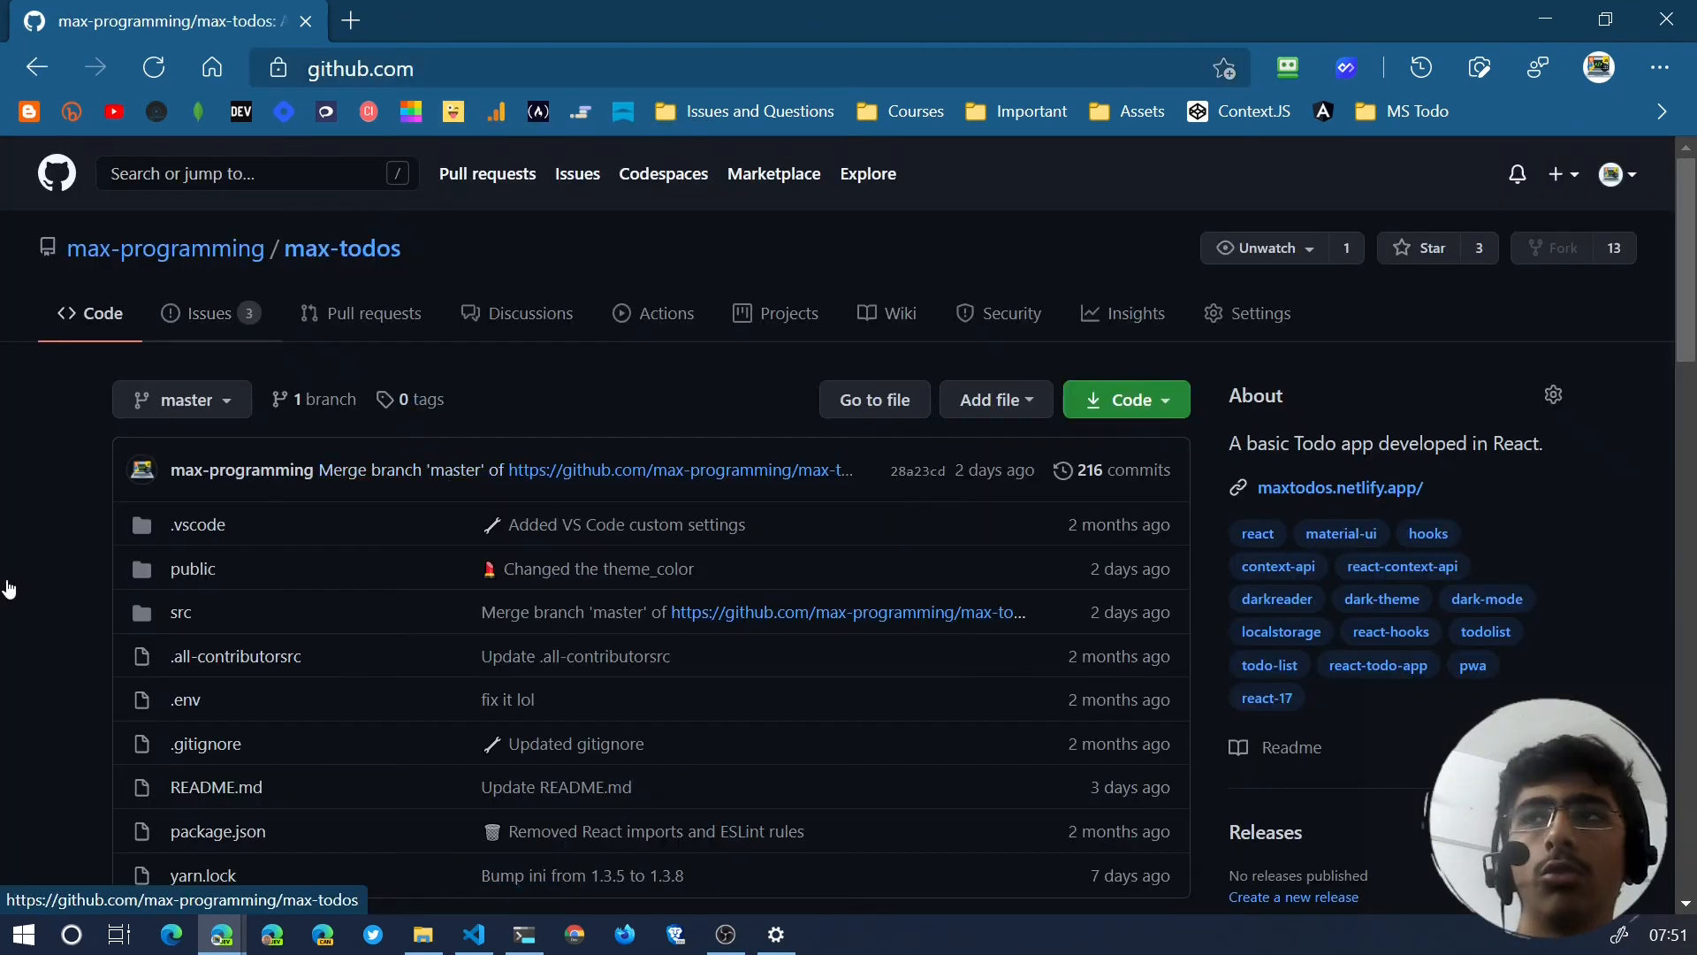
# Browse the max-todos src folder, viewing service-worker.js and serviceWorkerRegistration.js in their own tabs.
pyautogui.scroll(-3)
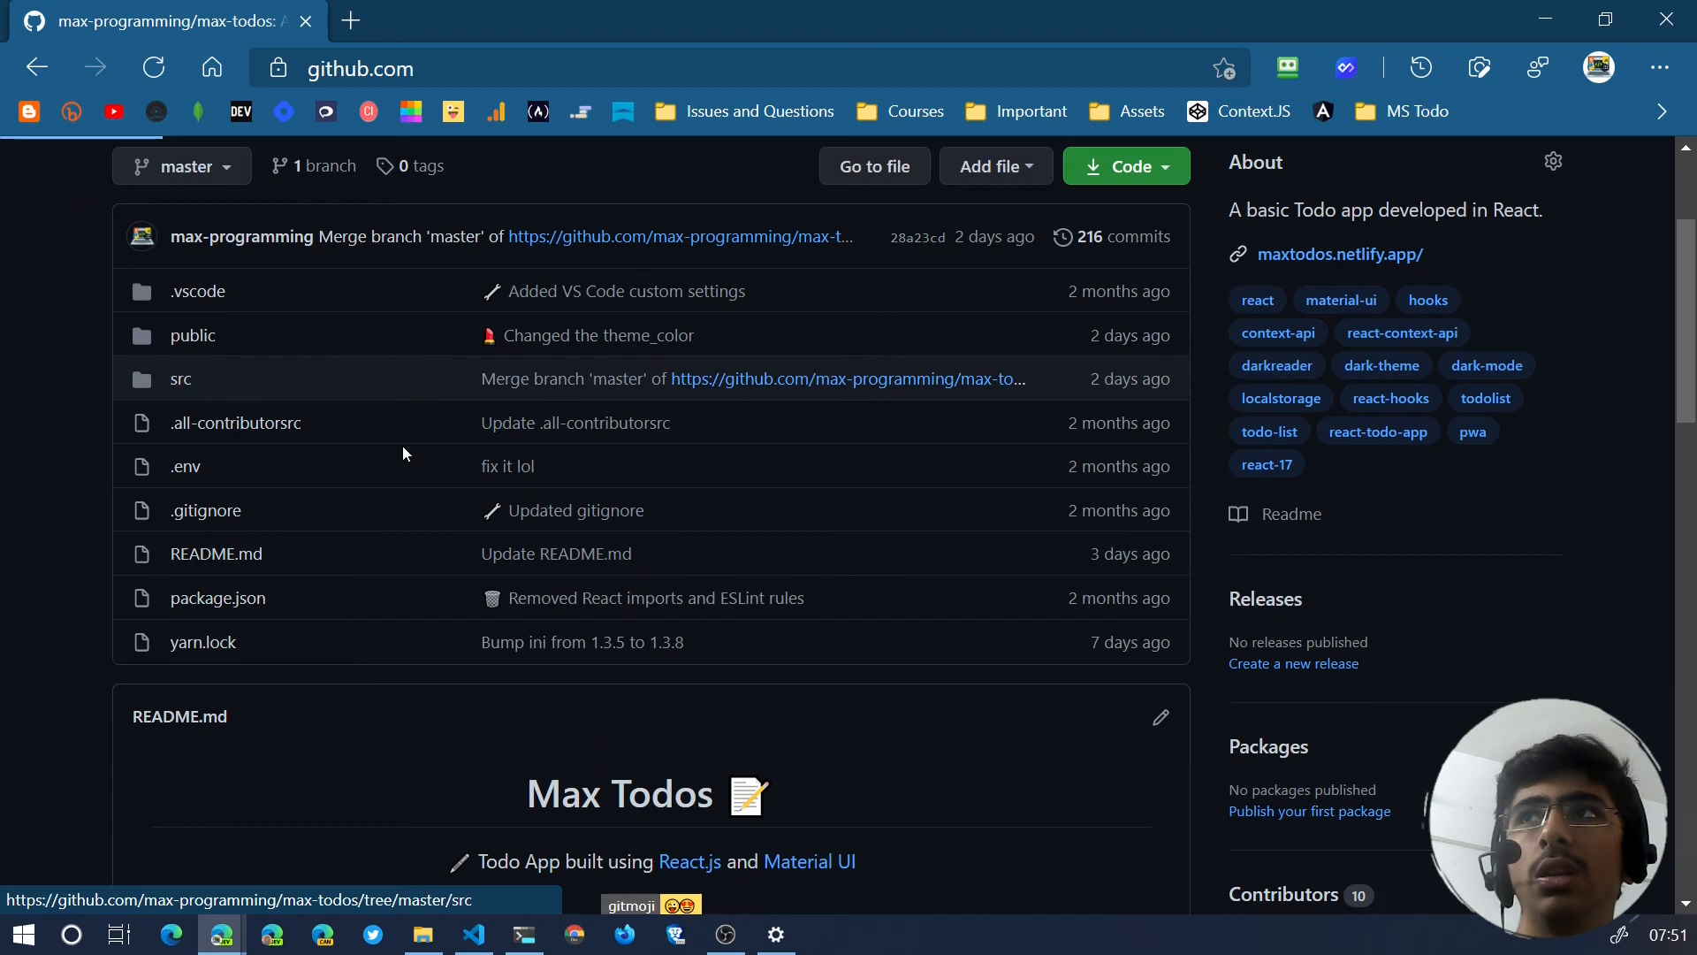
pyautogui.click(180, 378)
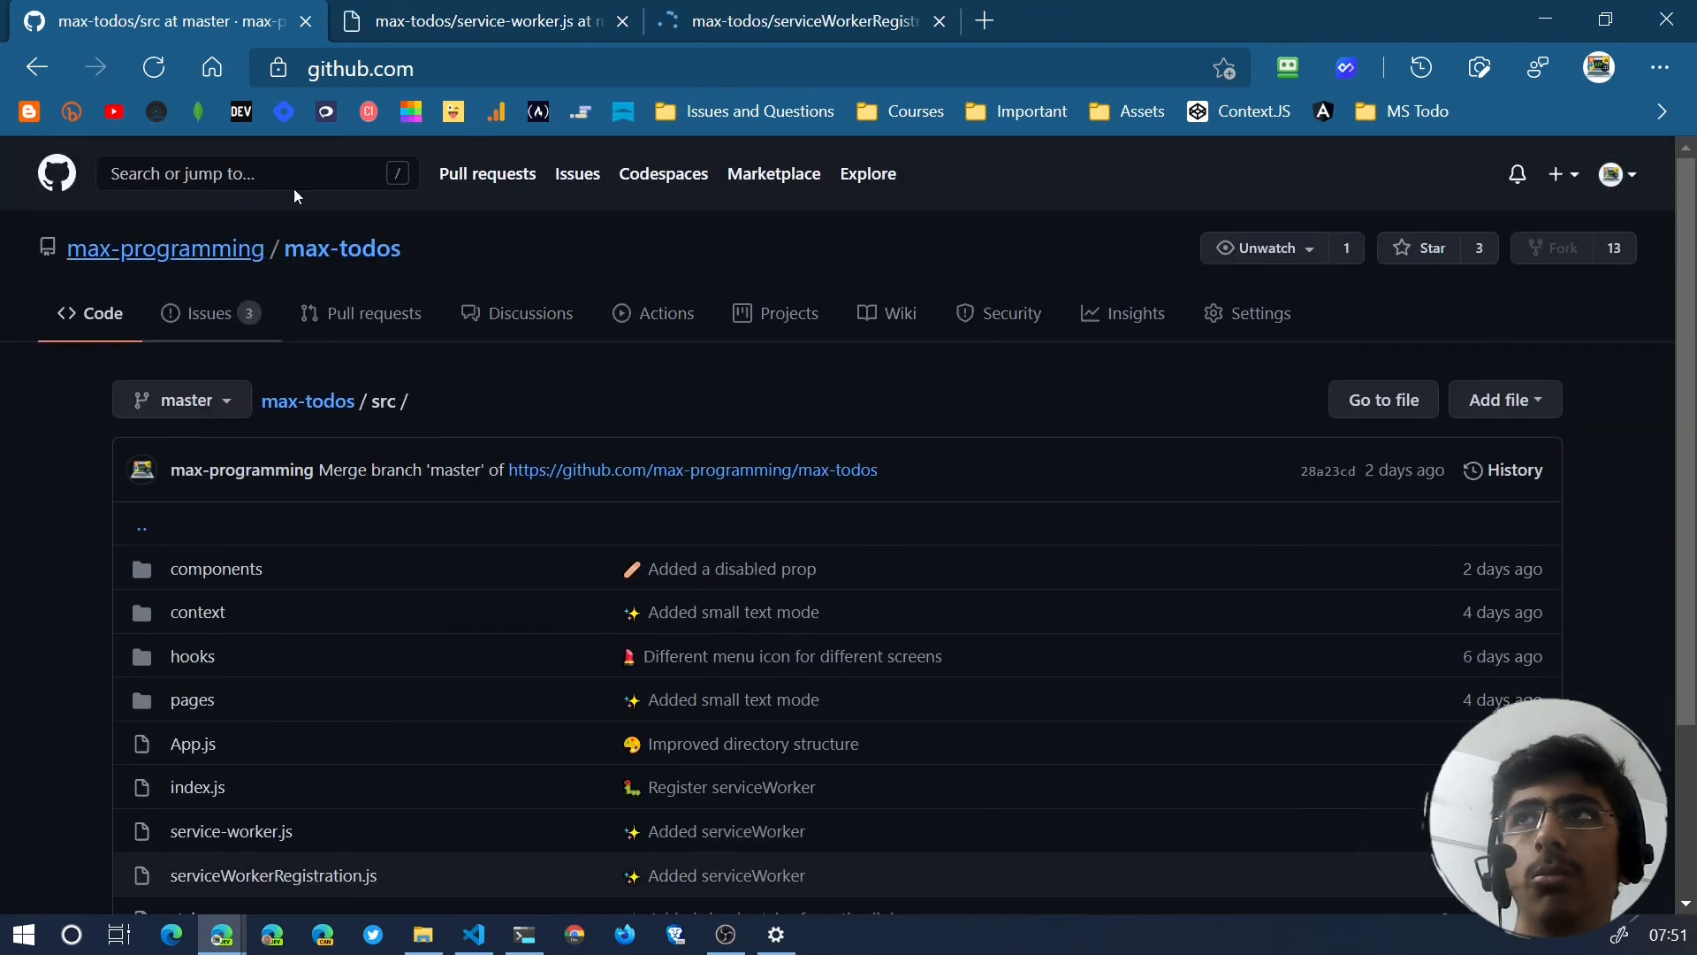
pyautogui.click(481, 21)
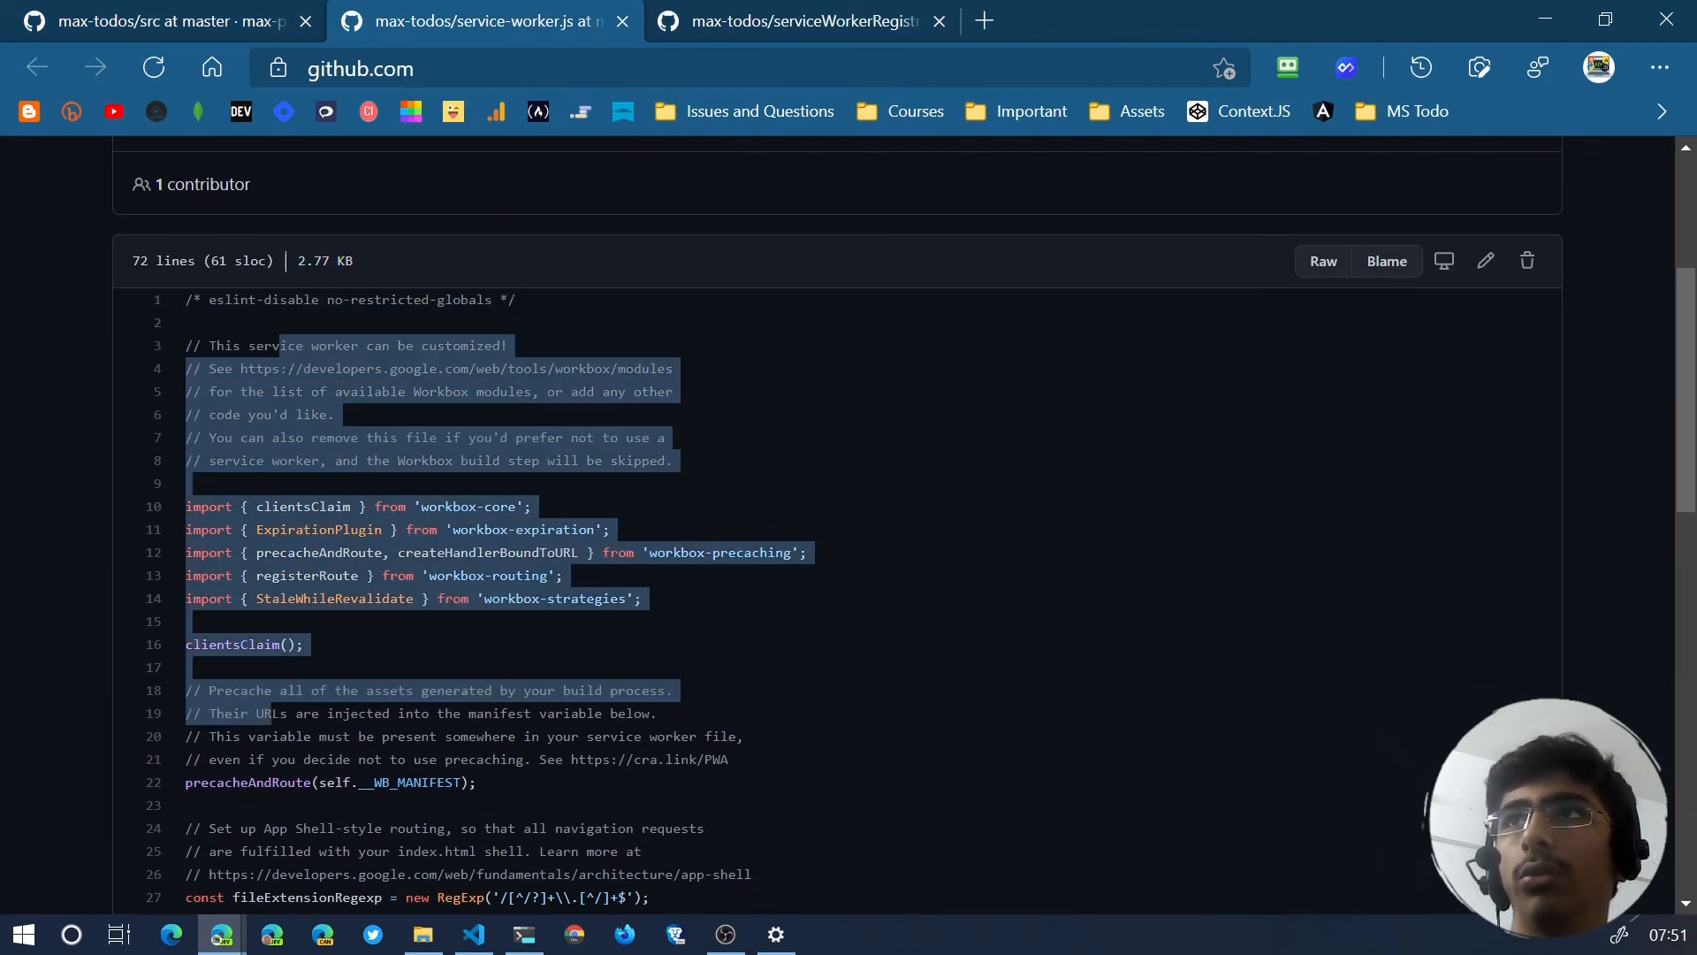
pyautogui.scroll(-3)
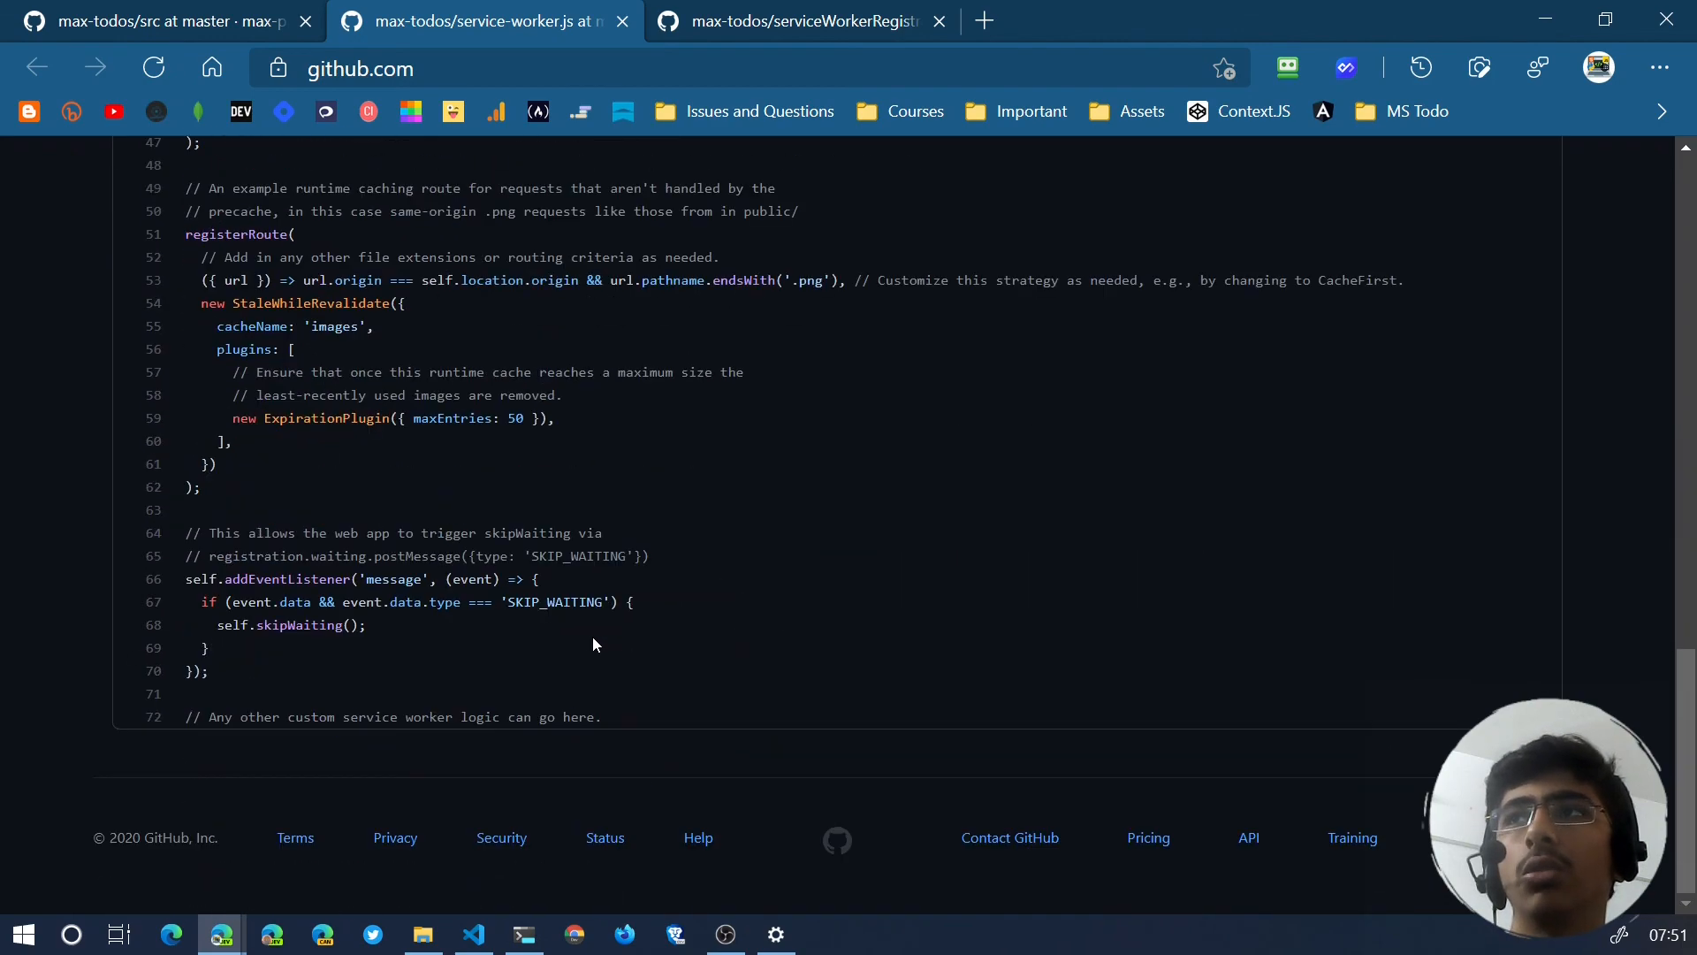
pyautogui.click(801, 21)
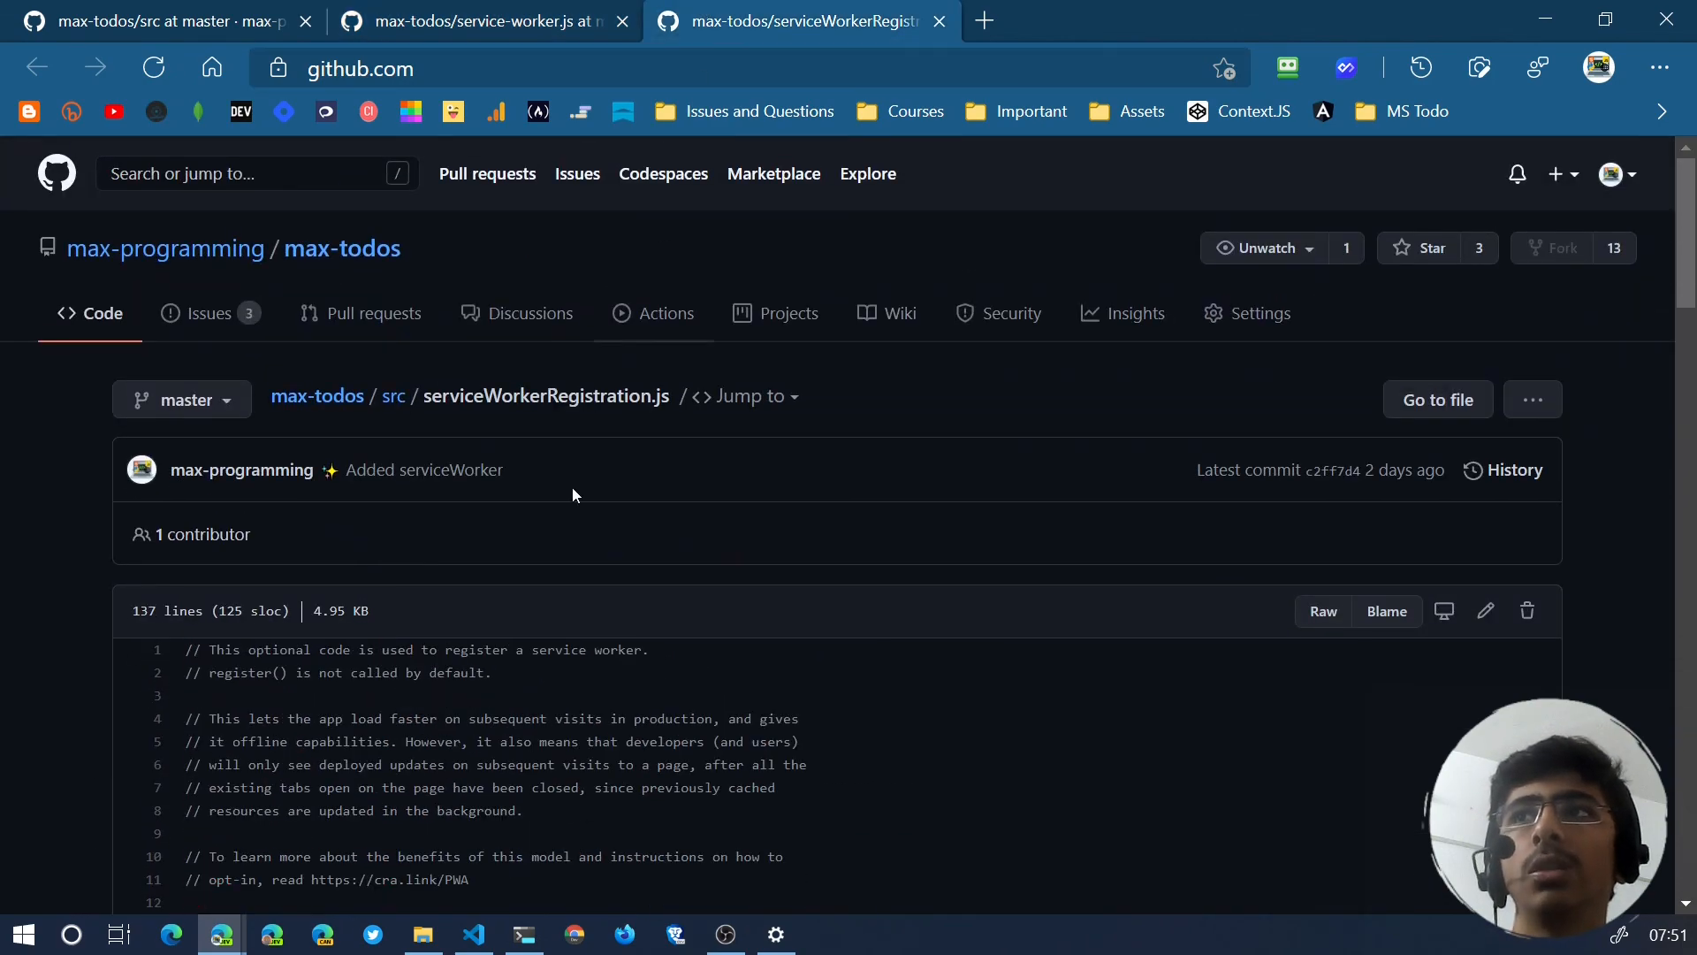
pyautogui.scroll(-3)
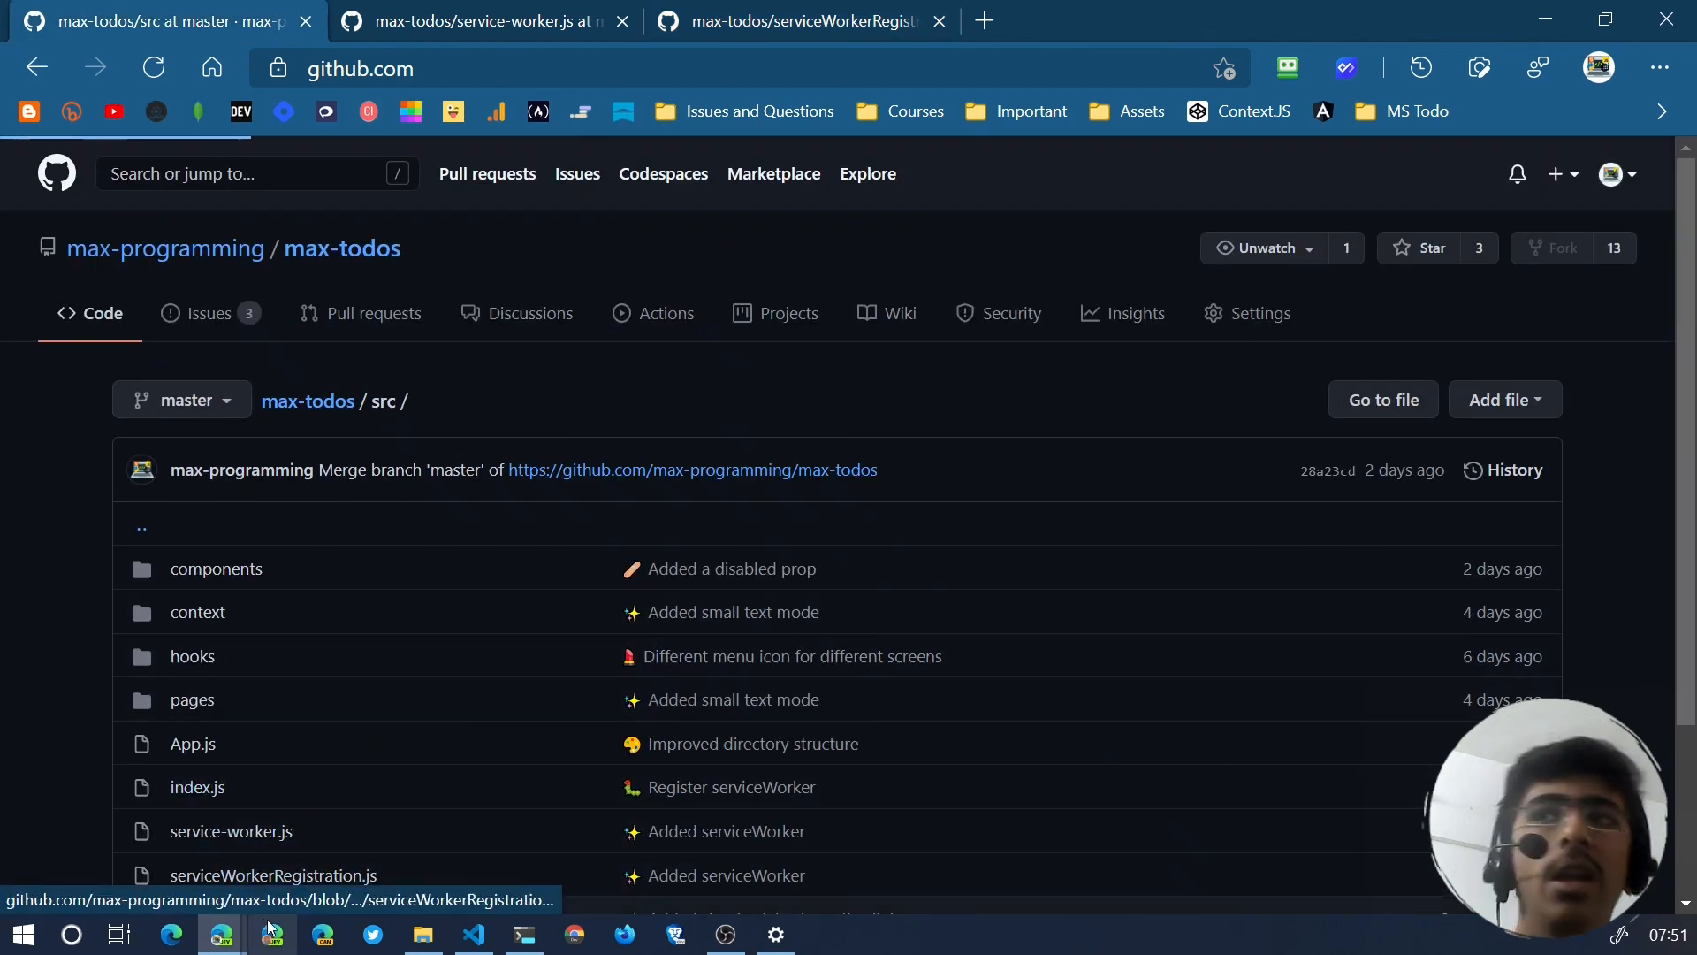
# Show index.js with its serviceWorkerRegistration.register() call and close the other file tabs.
pyautogui.click(196, 787)
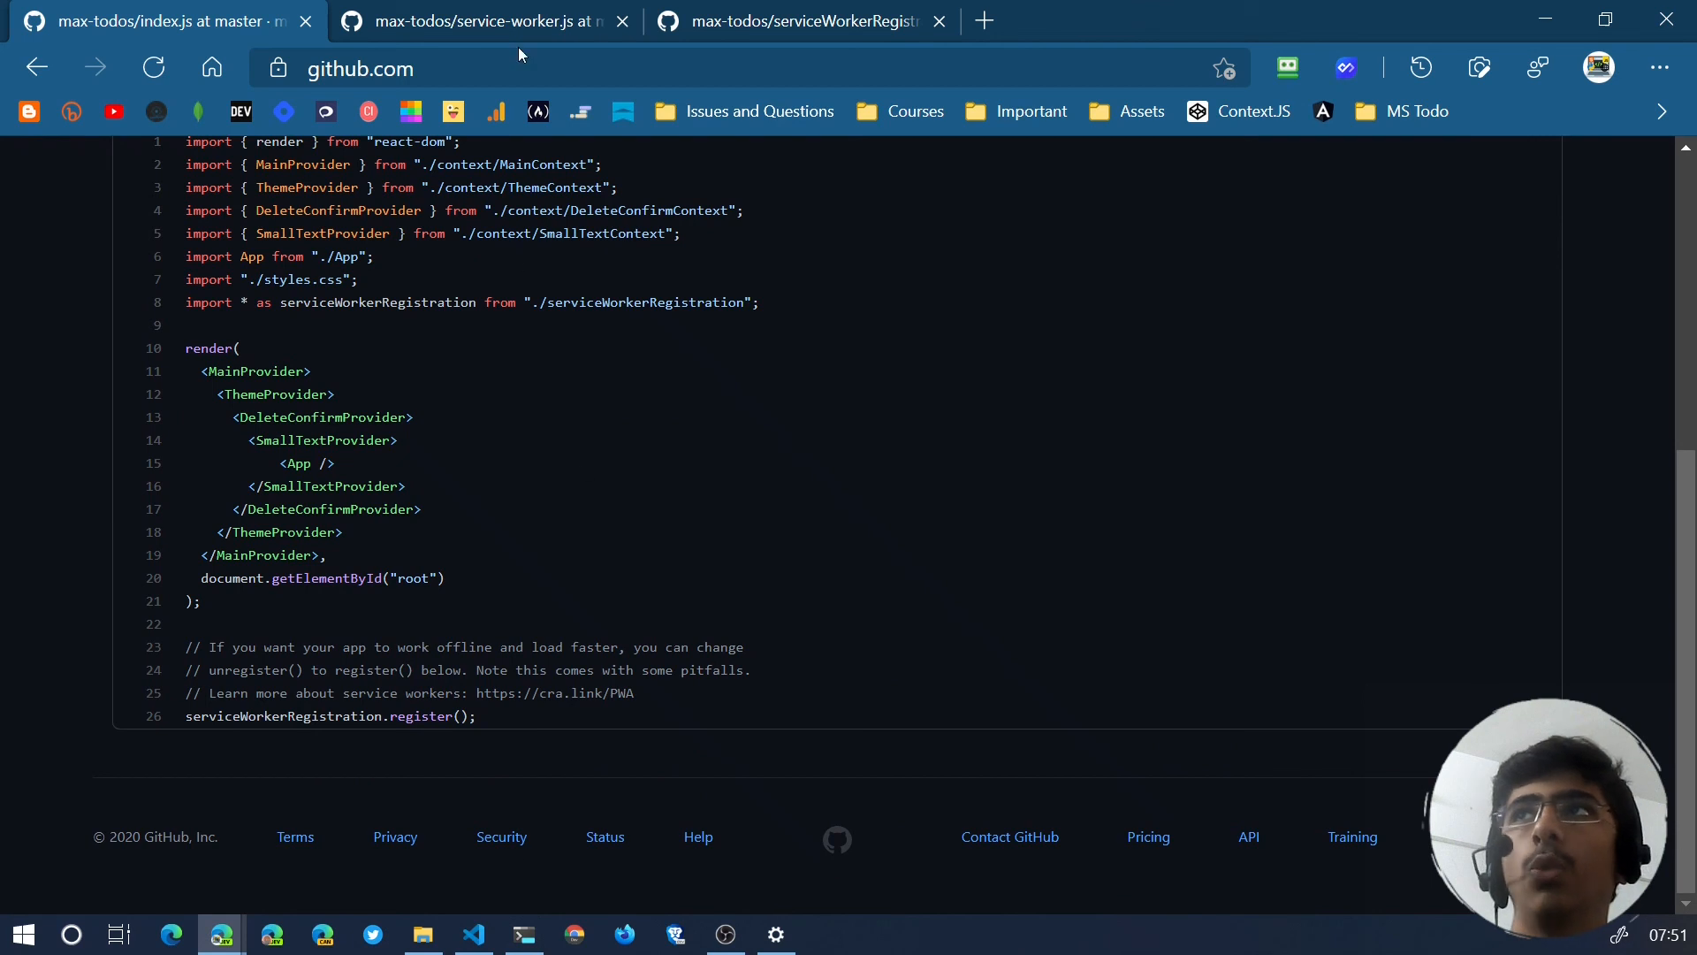
pyautogui.click(620, 21)
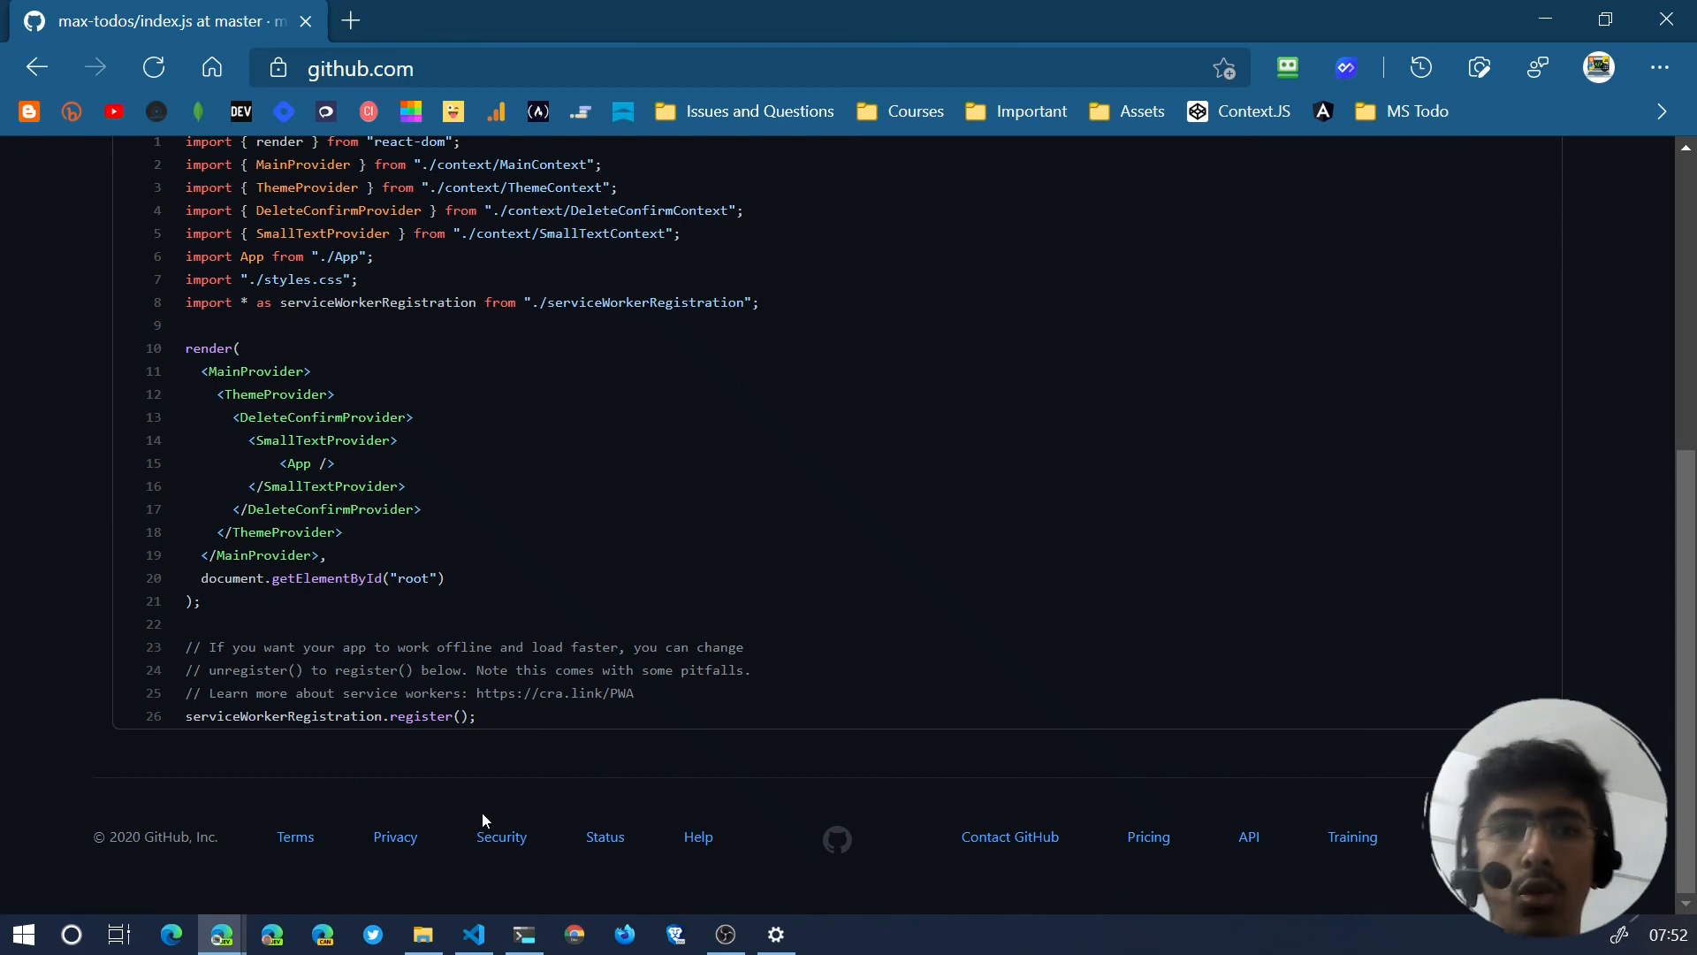
pyautogui.moveTo(509, 769)
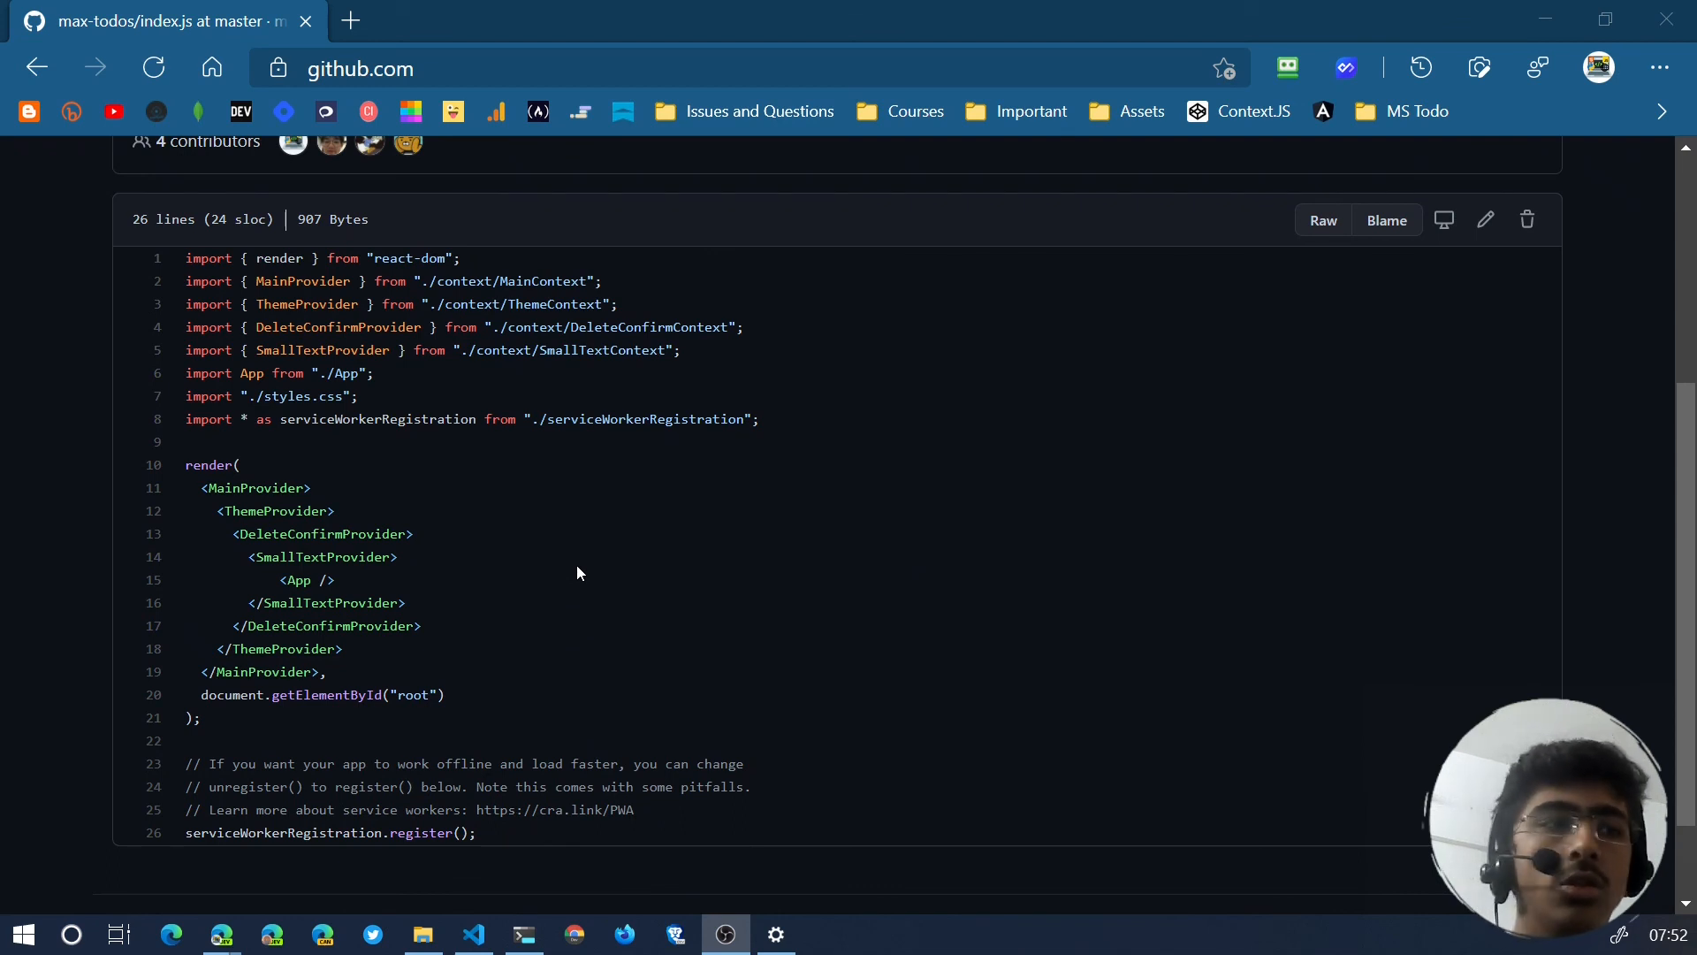
pyautogui.moveTo(523, 599)
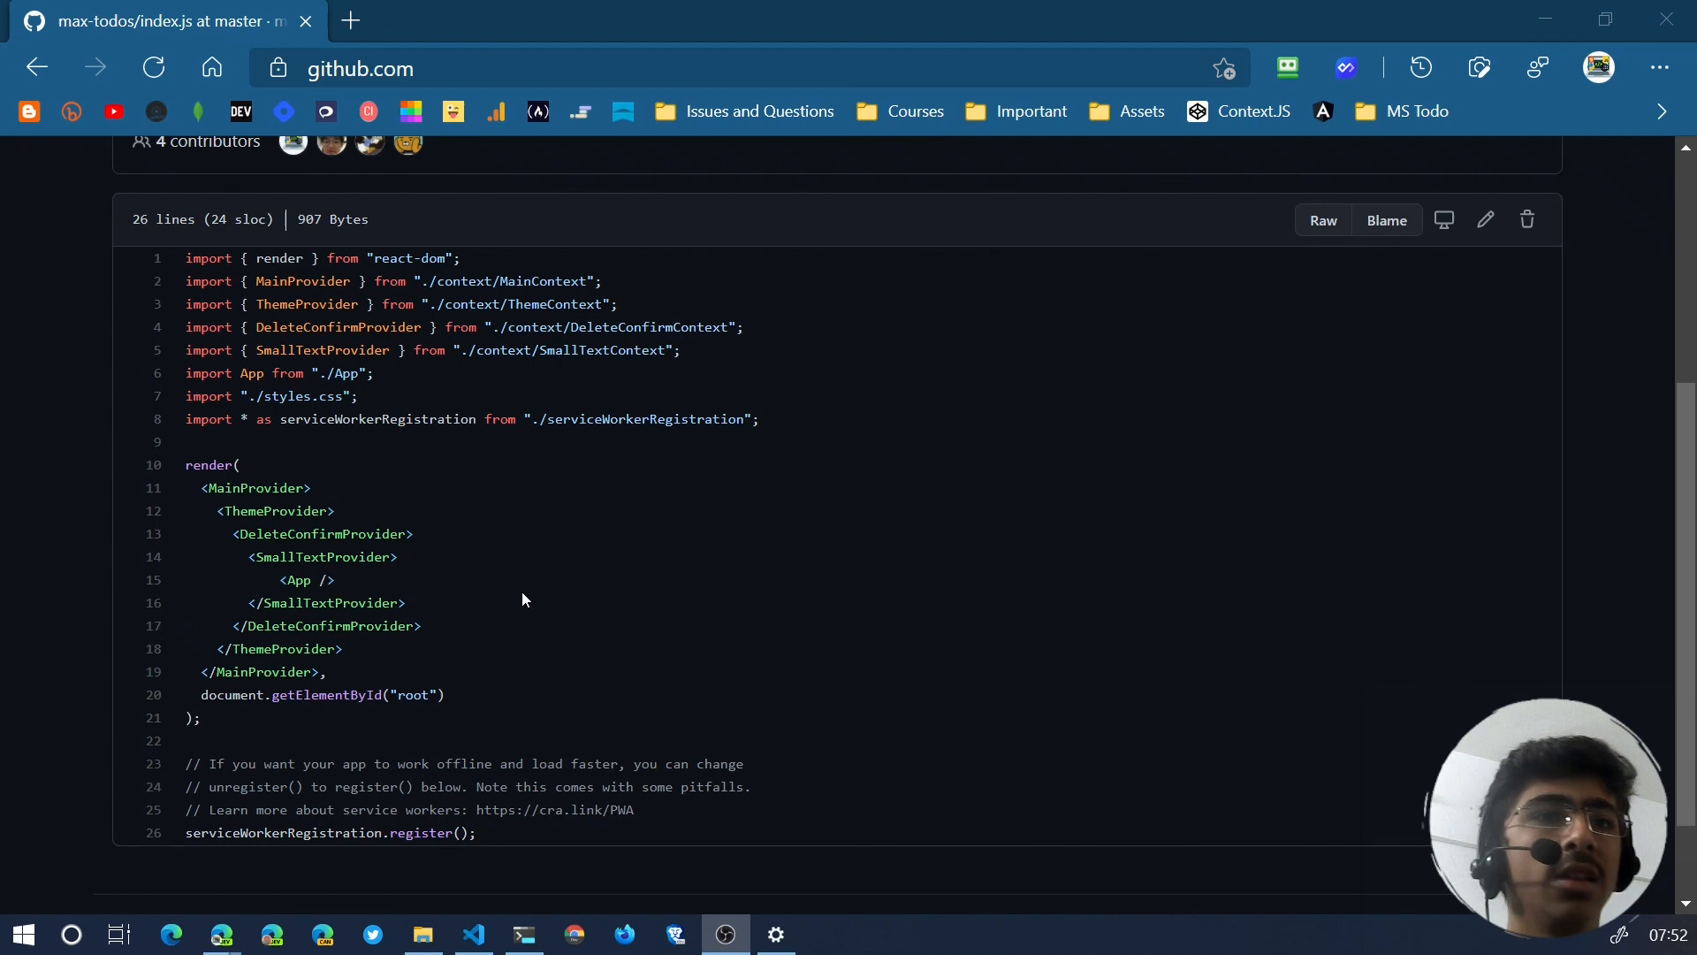